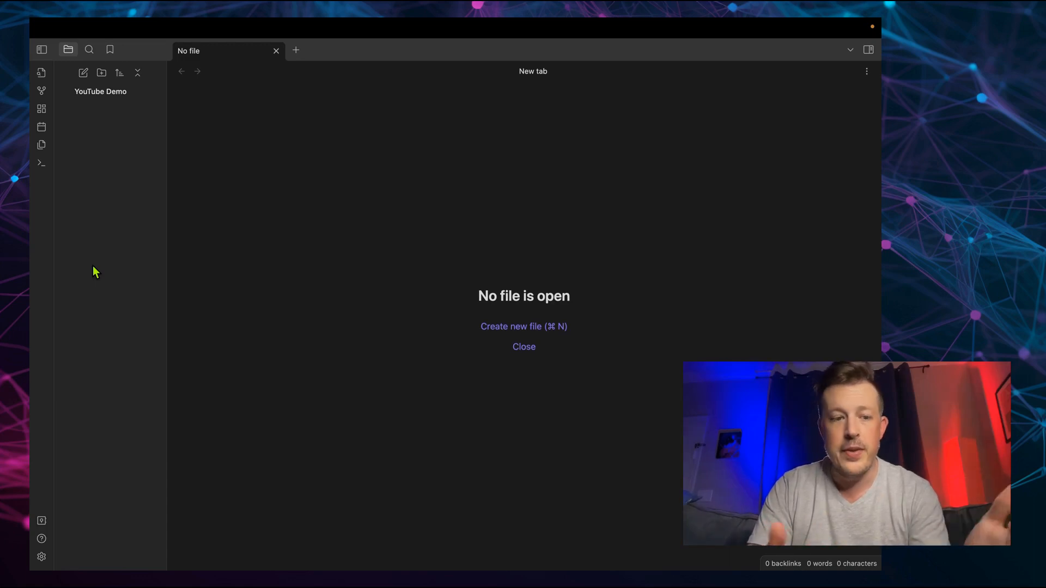
mouse_move(105, 141)
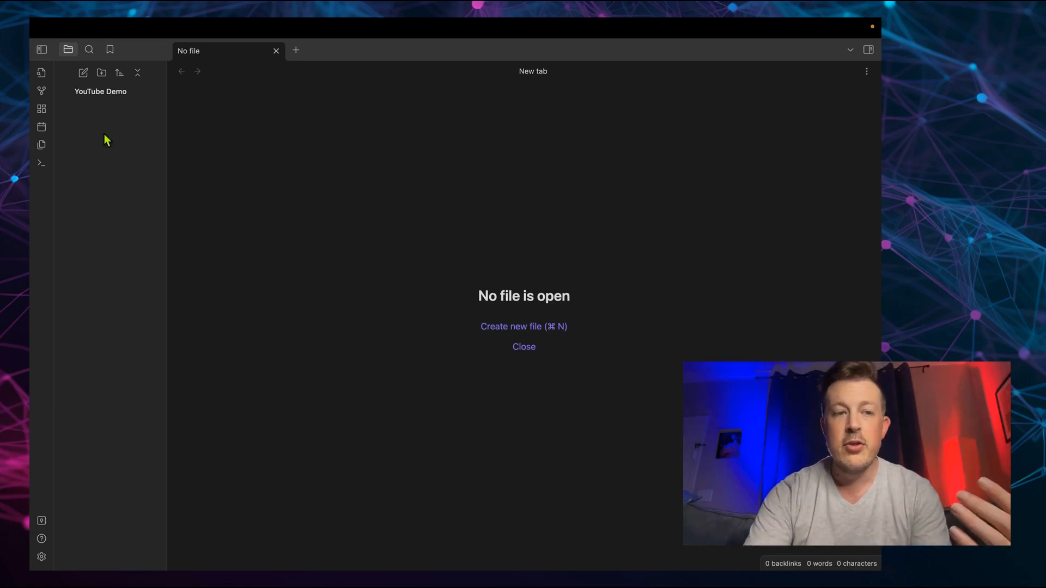
Create two vault folders named 'Daily Notes' and 'Templates'
left_click(101, 73)
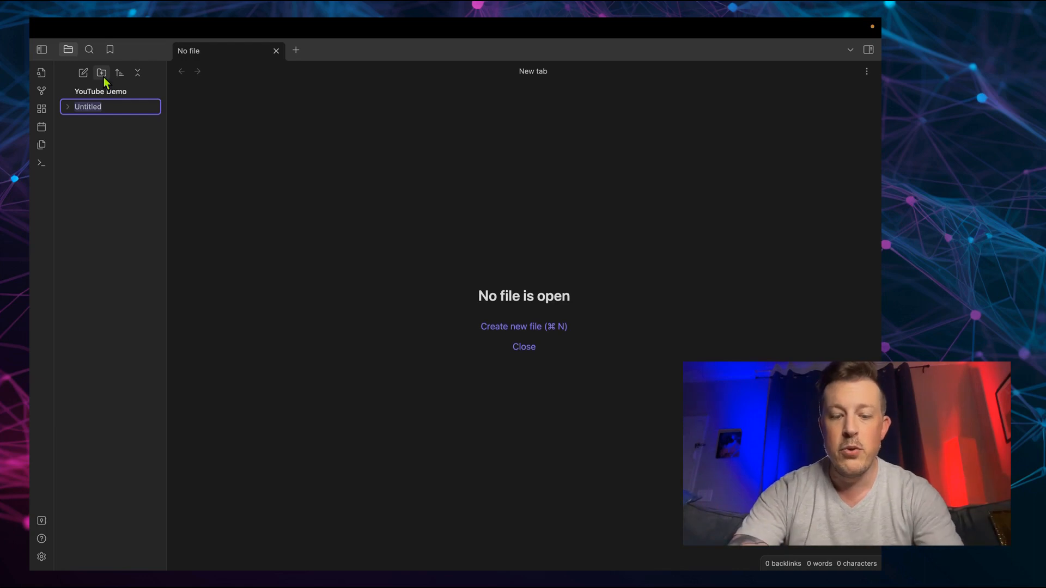
type("Daily Notes")
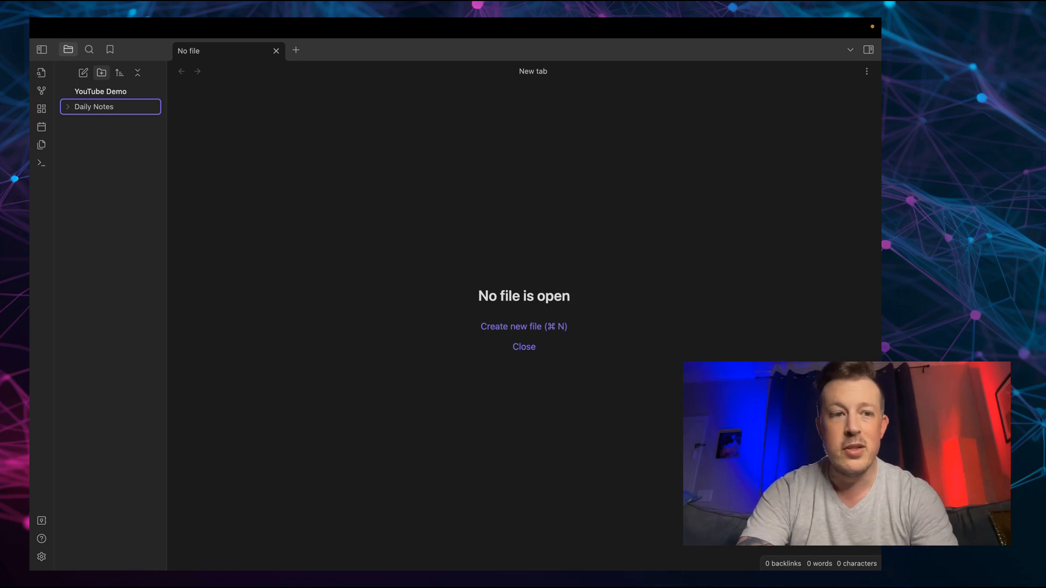
type("Captain's Log")
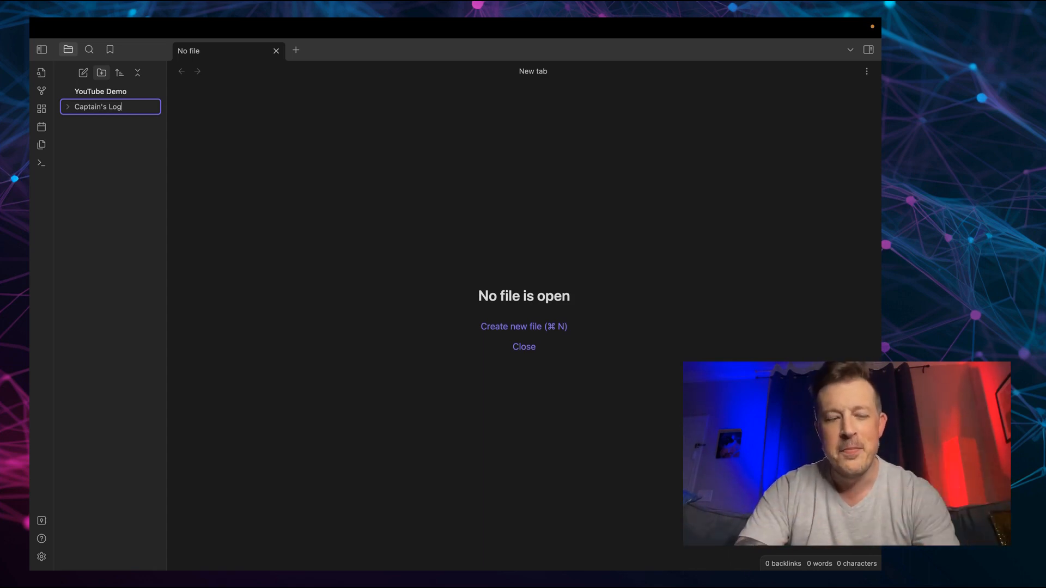
type("D")
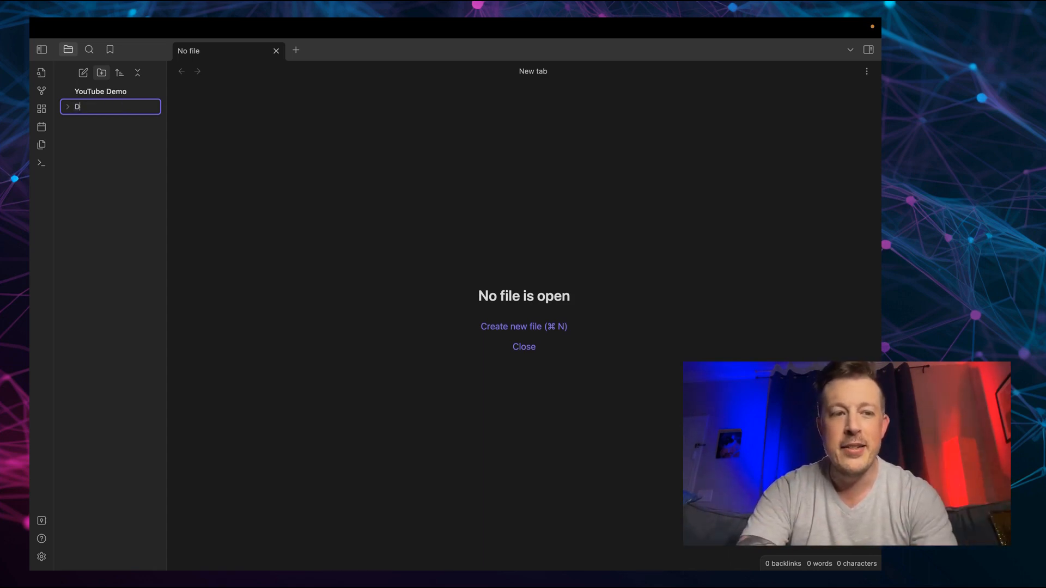
type("aily o")
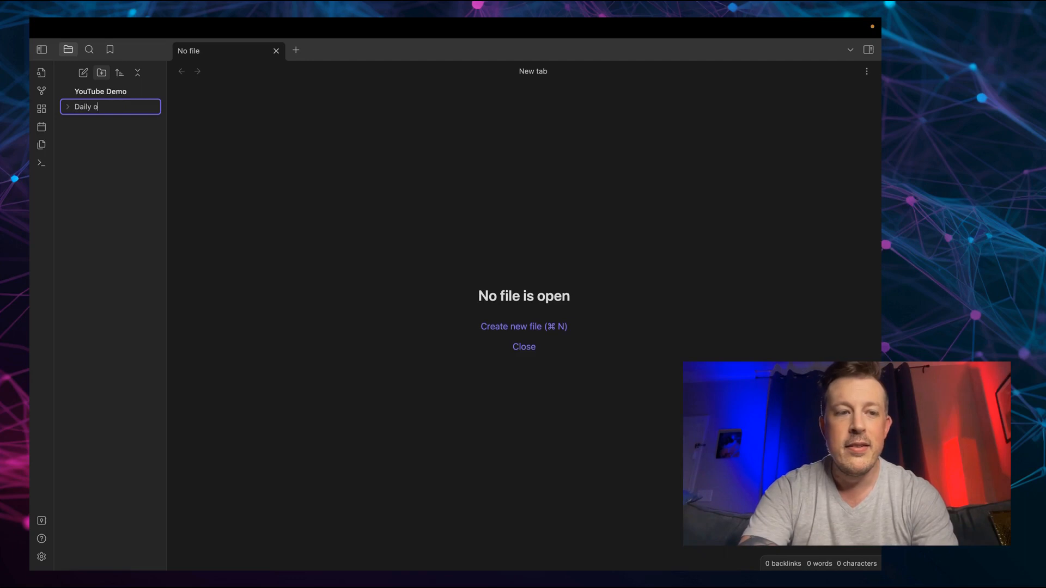
type("Notes")
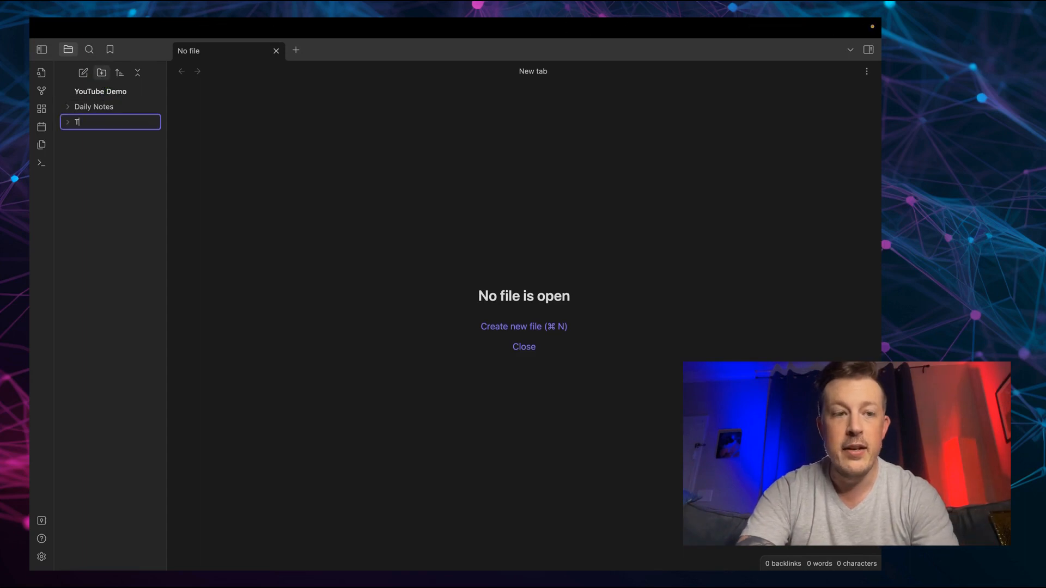
type("emplates")
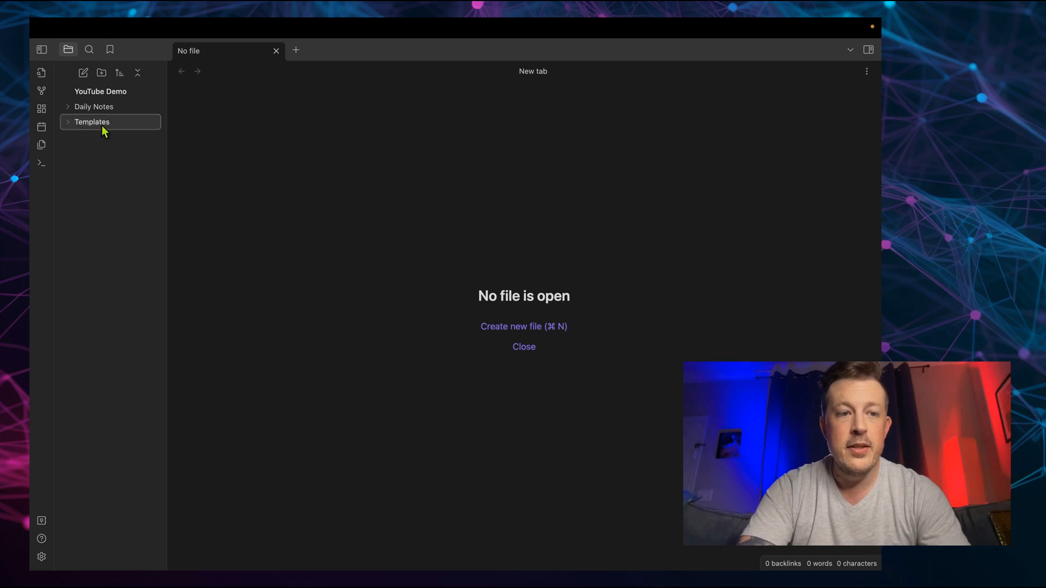
Add a 'Daily Note Template' note in Templates with To Dos and Log headings, then close it
left_click(67, 122)
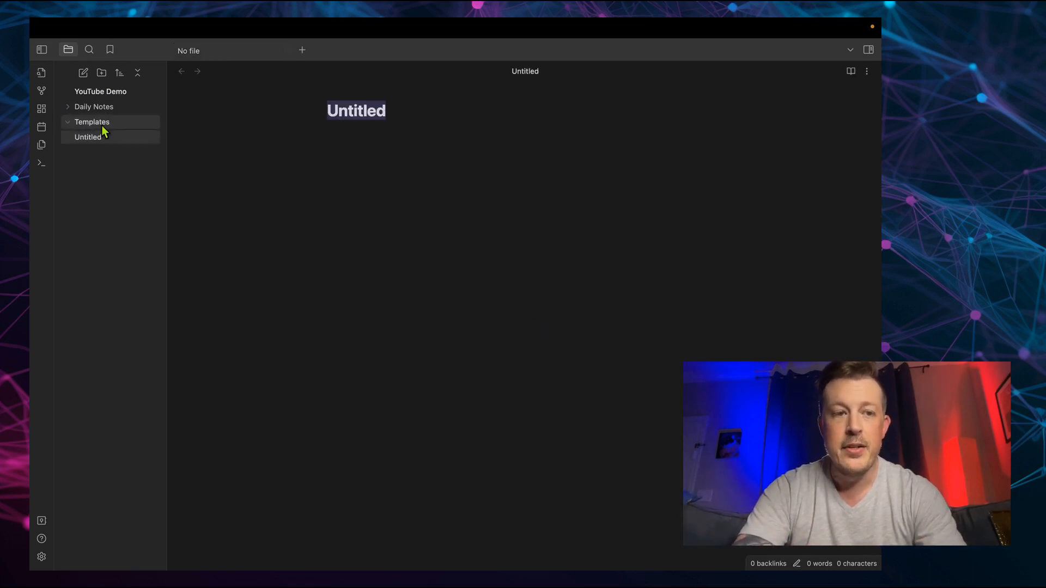
left_click(87, 138)
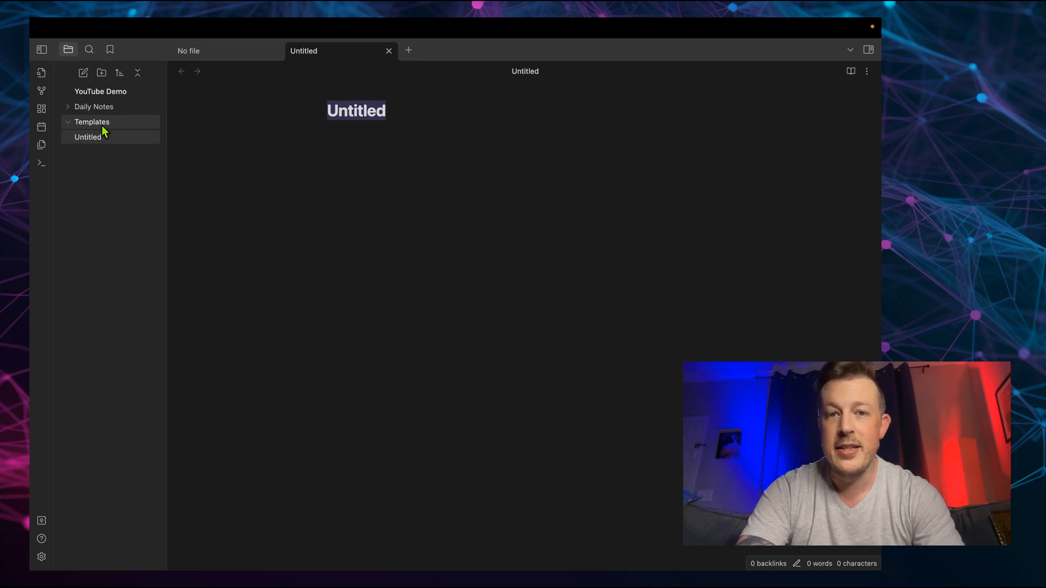
type("Daily Note")
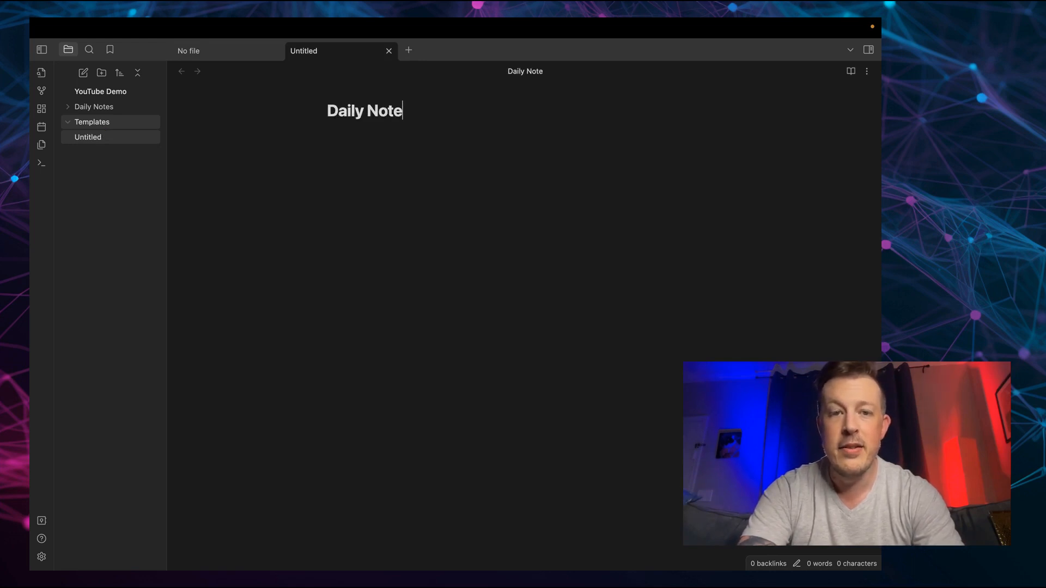
type("Template")
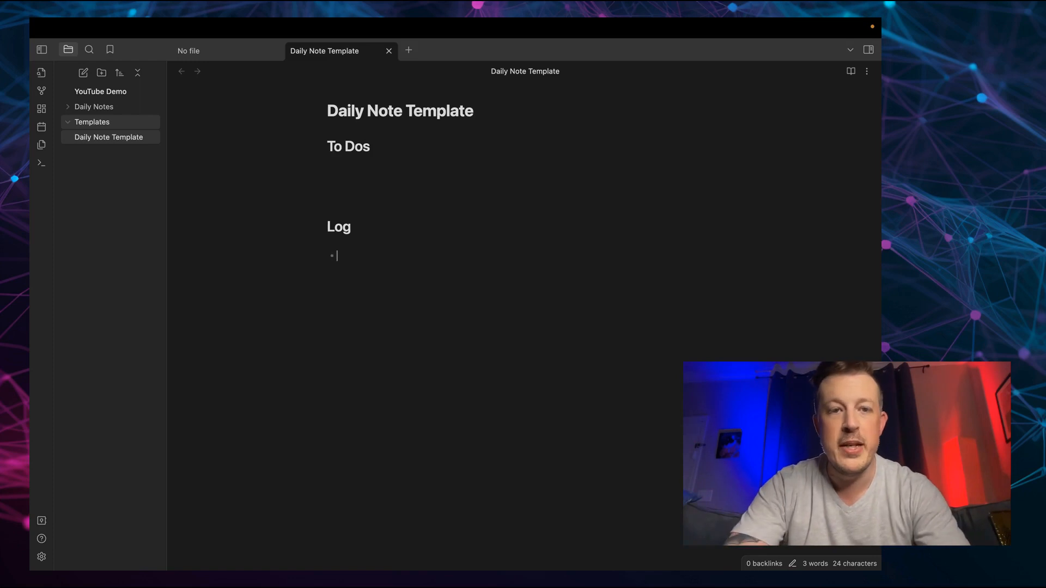
left_click(389, 50)
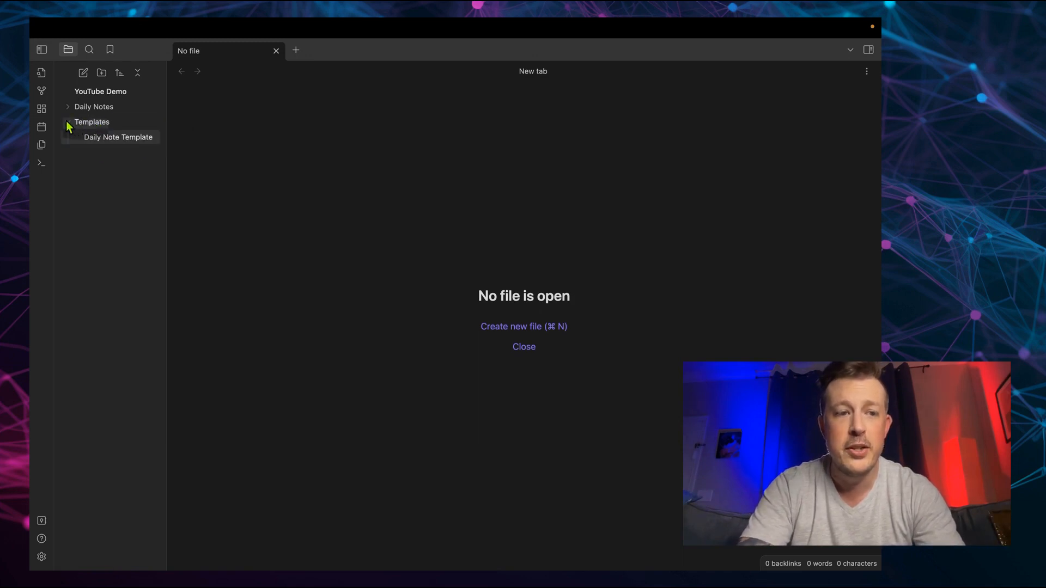
left_click(92, 121)
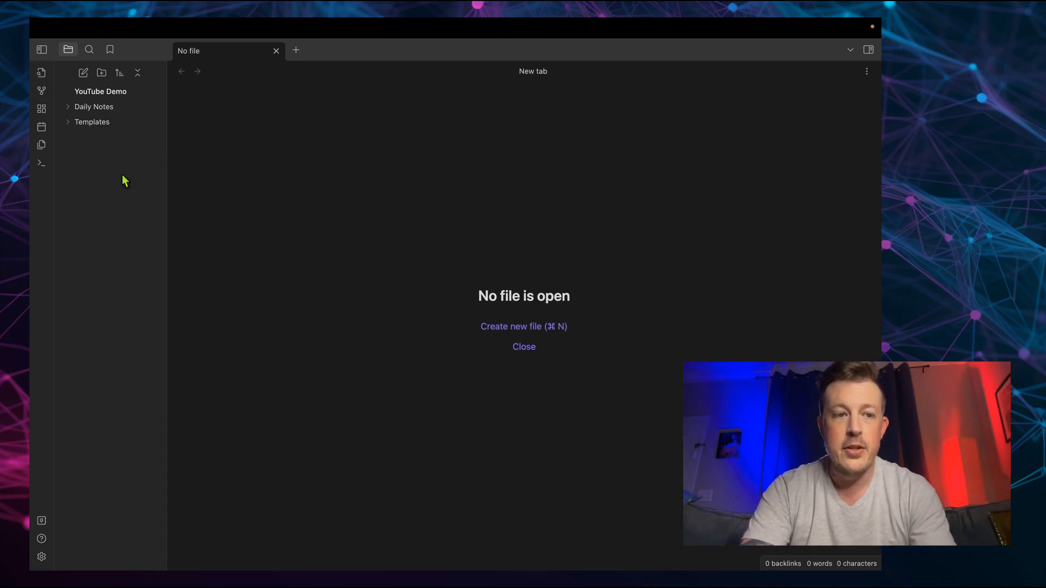
mouse_move(40, 127)
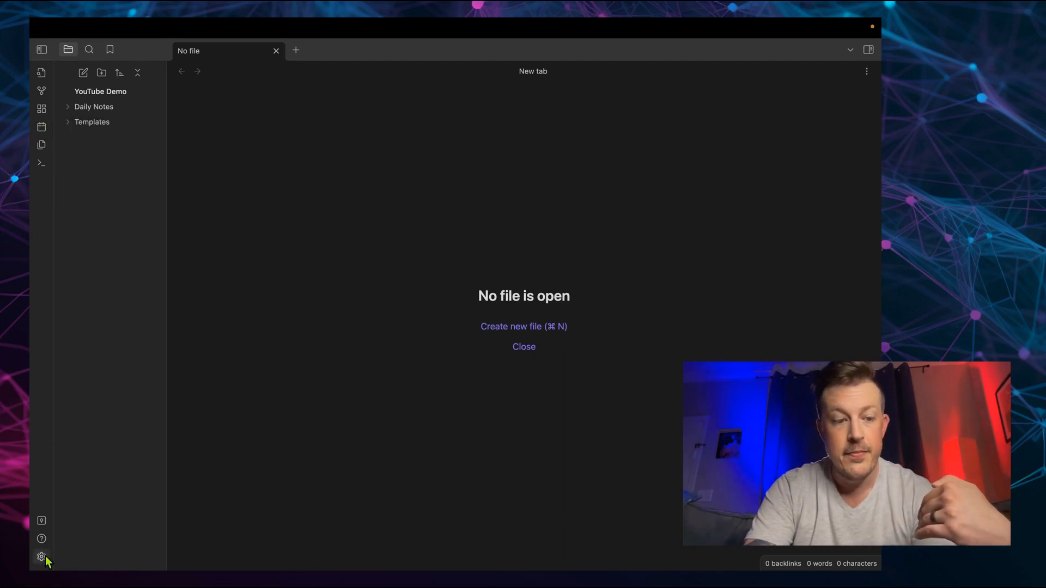
Set daily notes to save in Daily Notes using Templates/Daily Note Template as the template
left_click(40, 556)
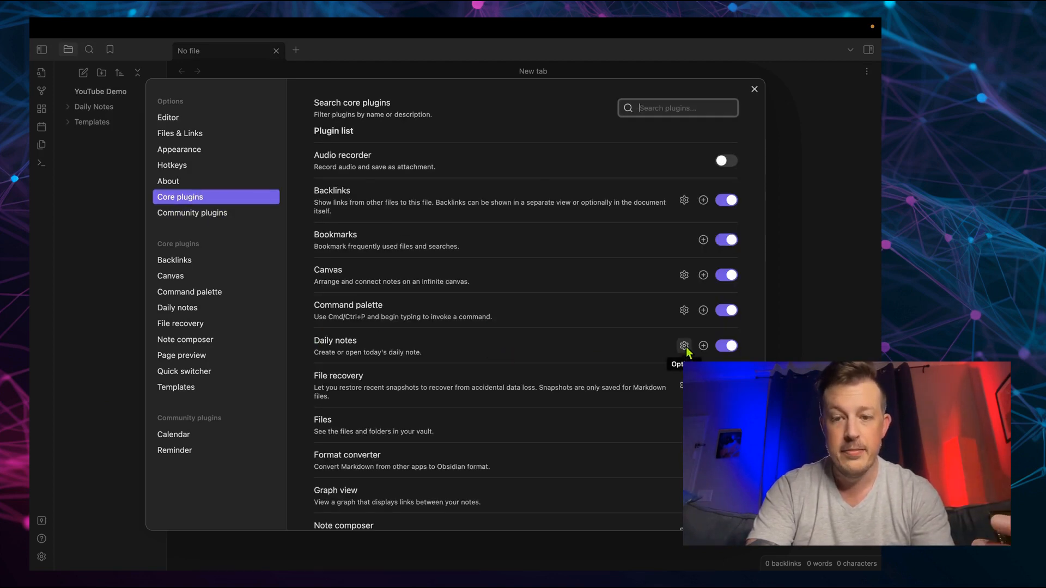
left_click(683, 345)
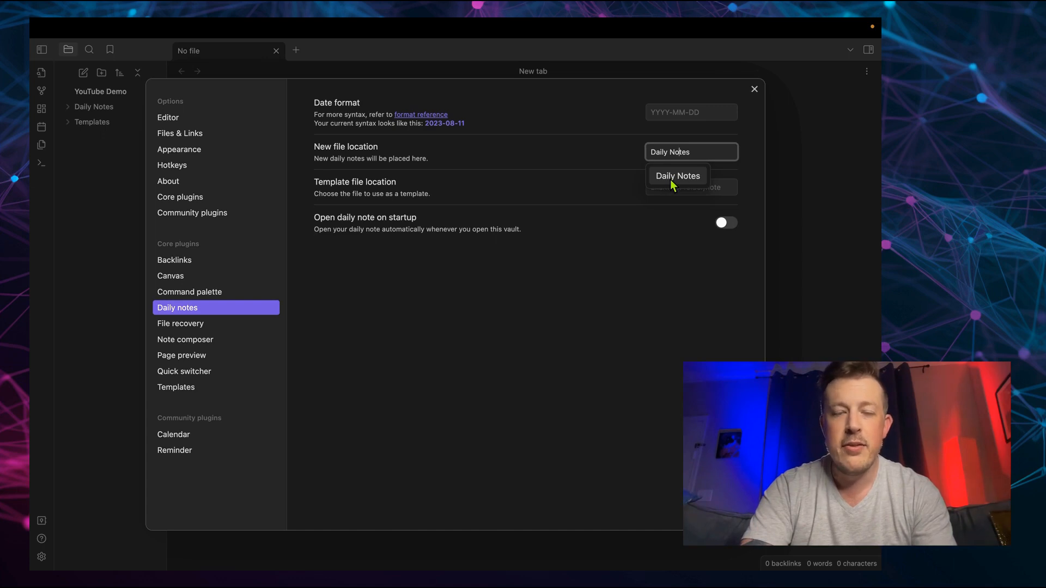
left_click(676, 175)
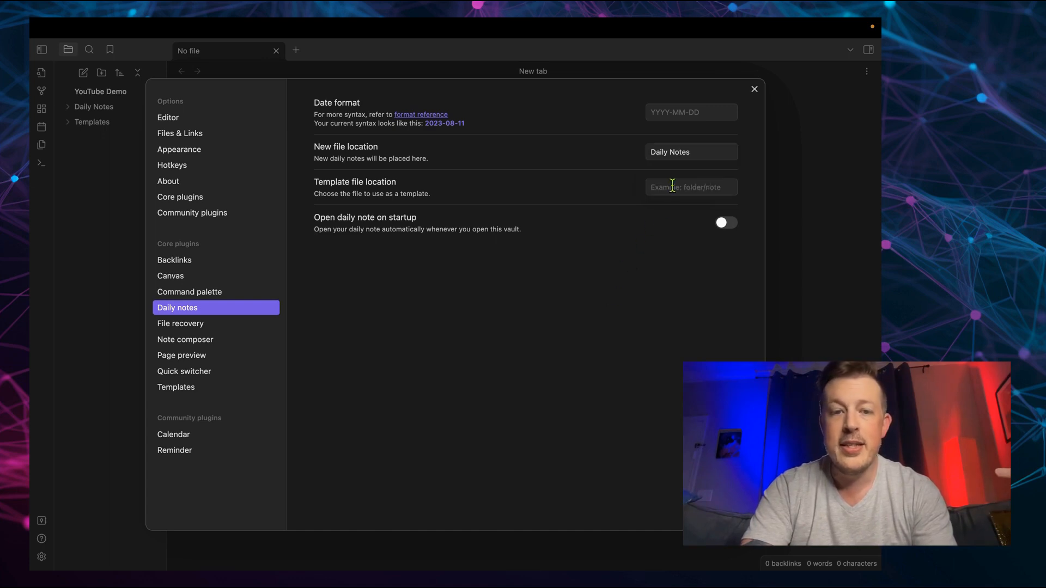
left_click(691, 186)
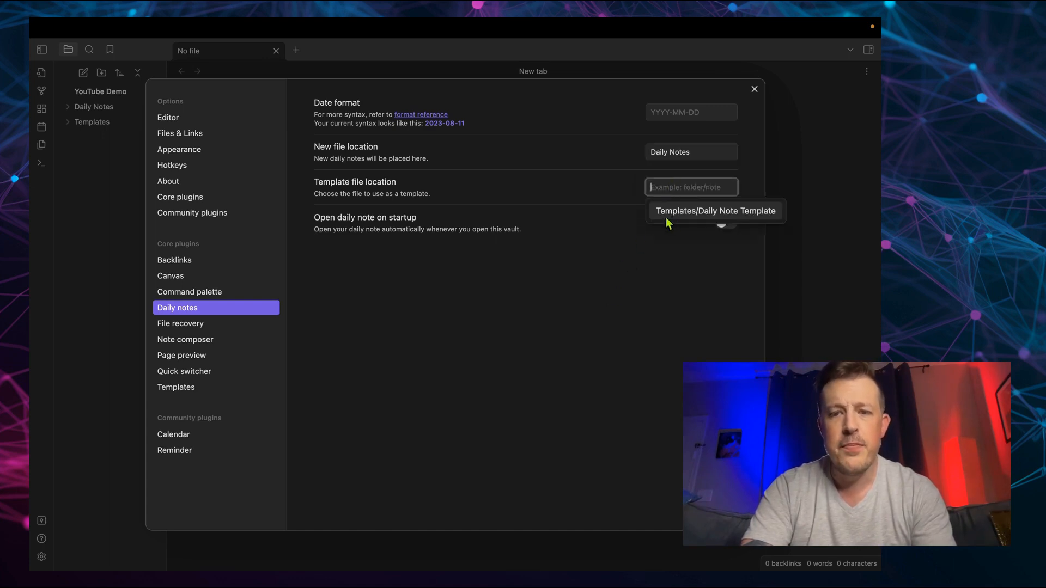
left_click(715, 210)
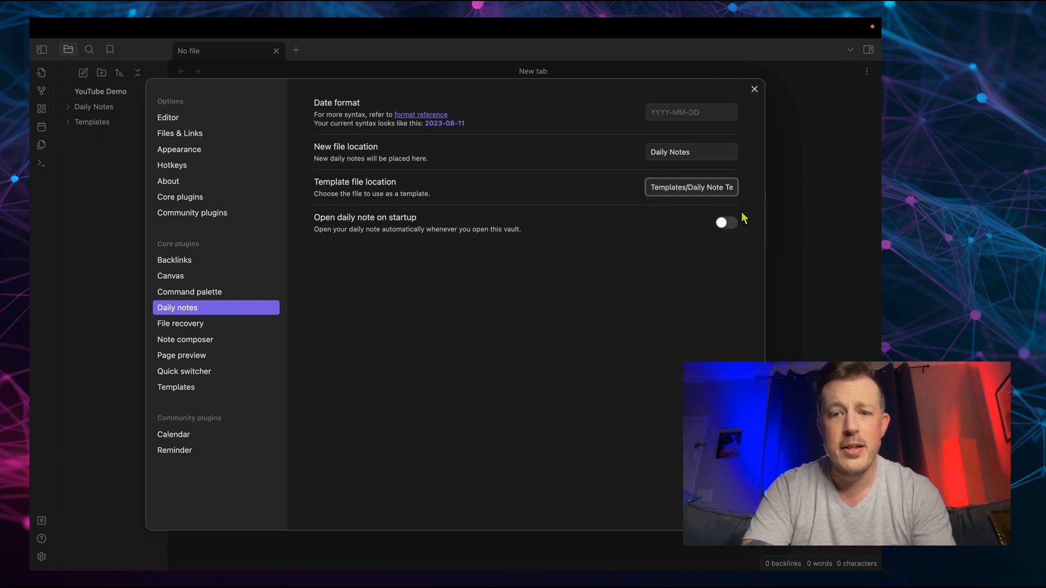
mouse_move(602, 315)
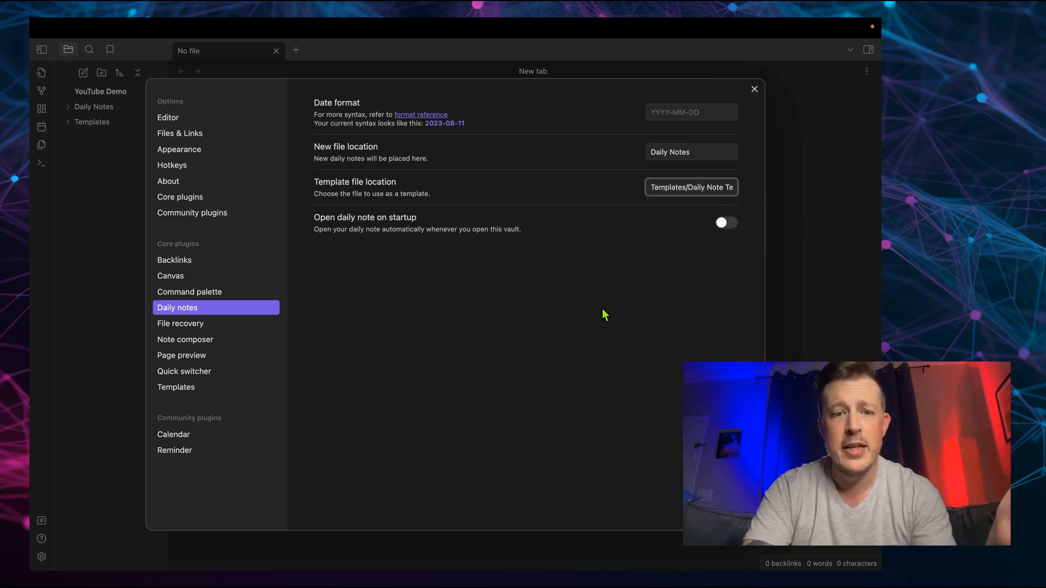
mouse_move(427, 226)
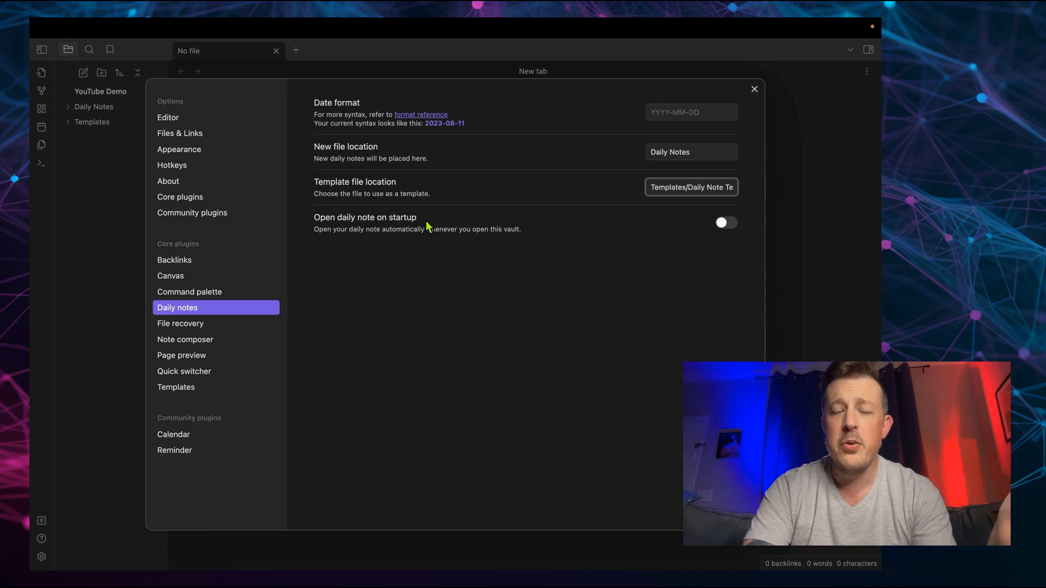
mouse_move(579, 254)
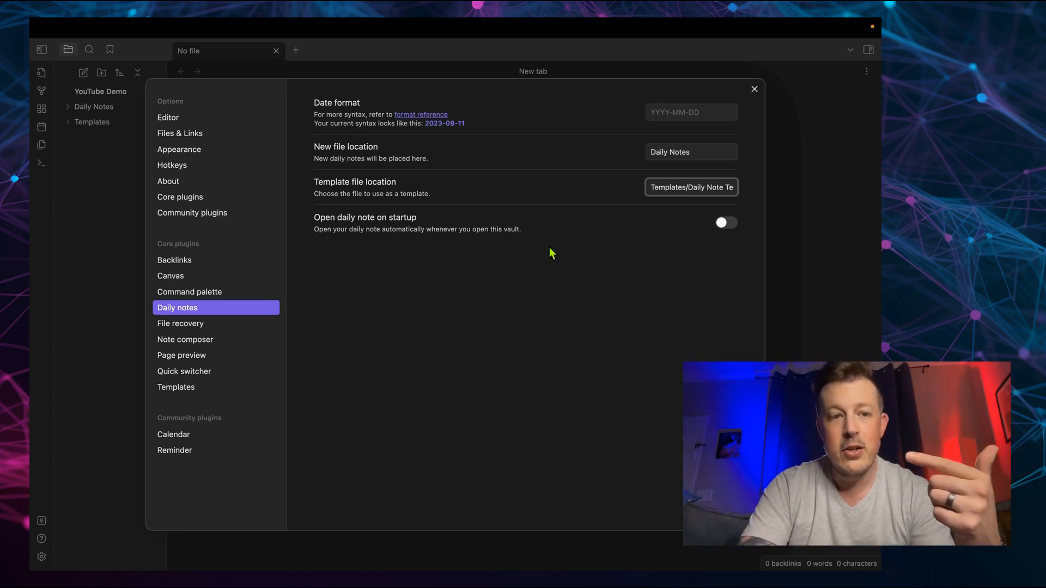
Assign Cmd+D as the hotkey for 'Daily notes: Open today's daily note'
left_click(172, 165)
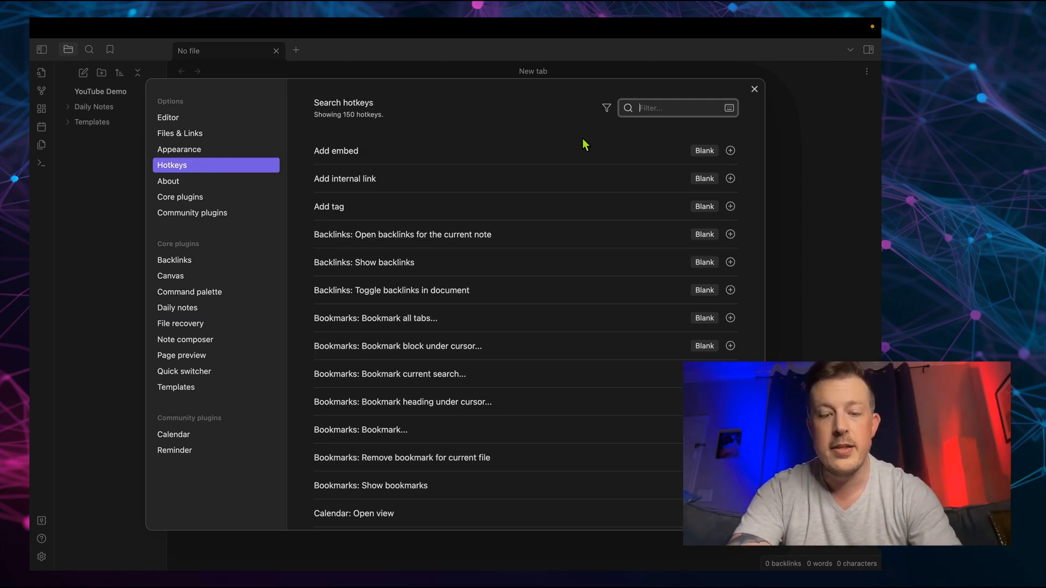
type("daily")
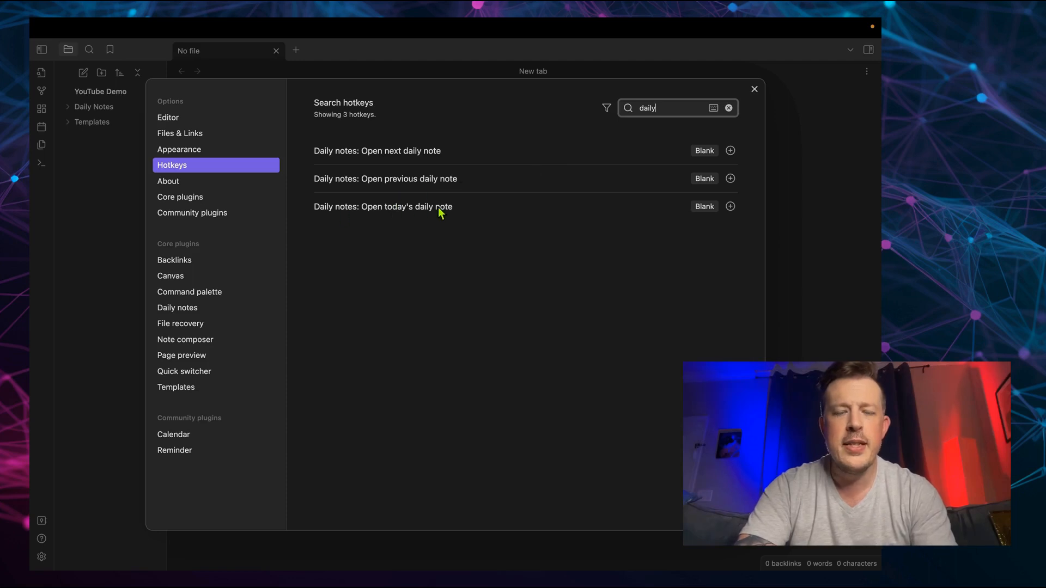
mouse_move(467, 214)
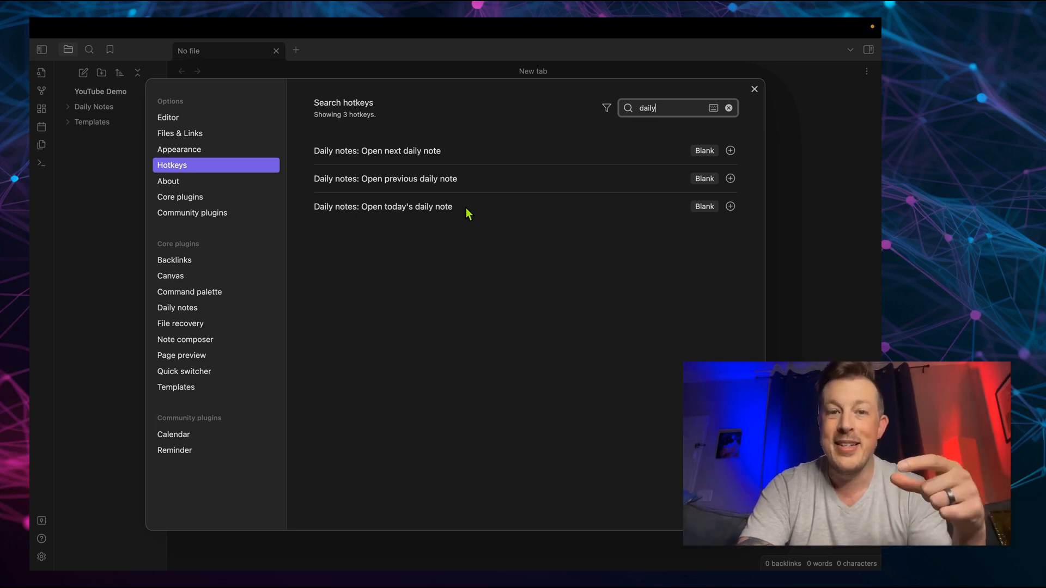
mouse_move(569, 230)
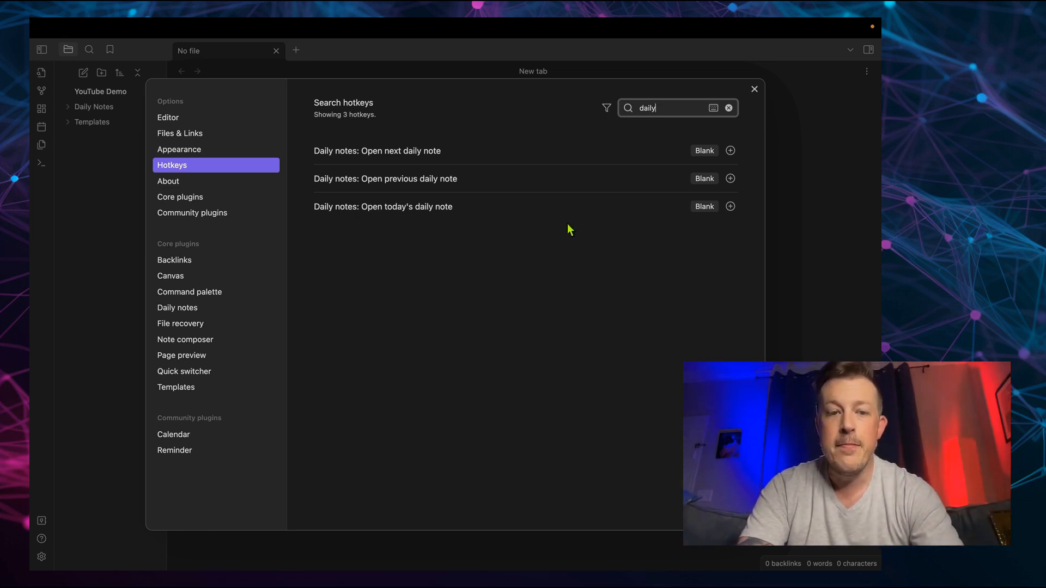
mouse_move(730, 206)
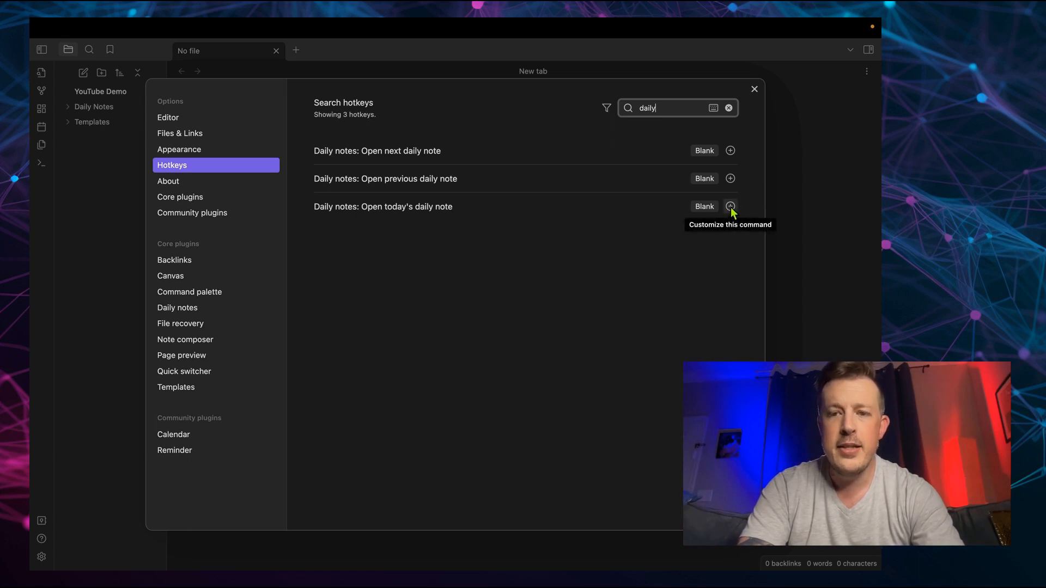
left_click(730, 206)
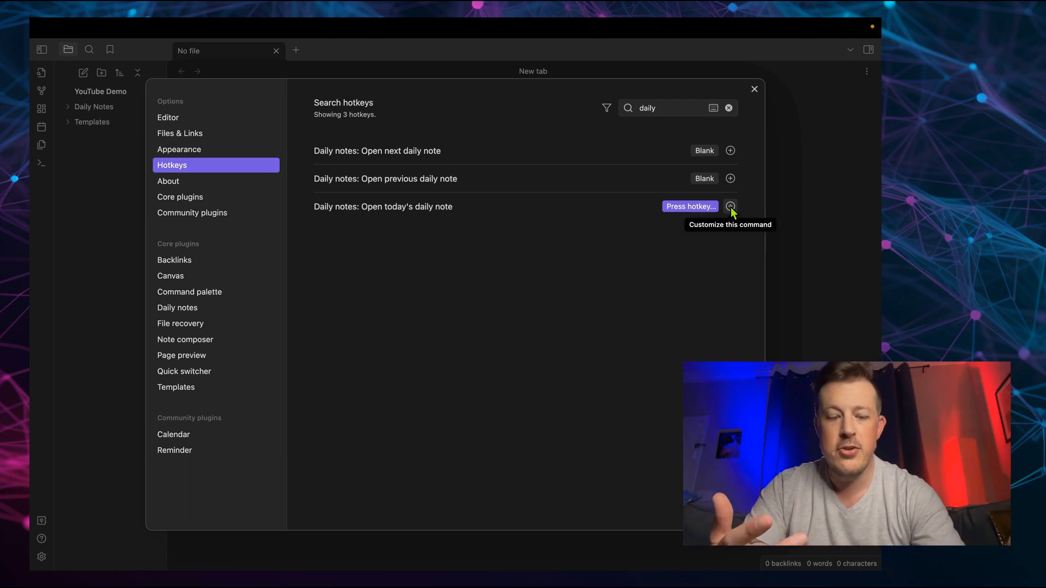
key("cmd+d")
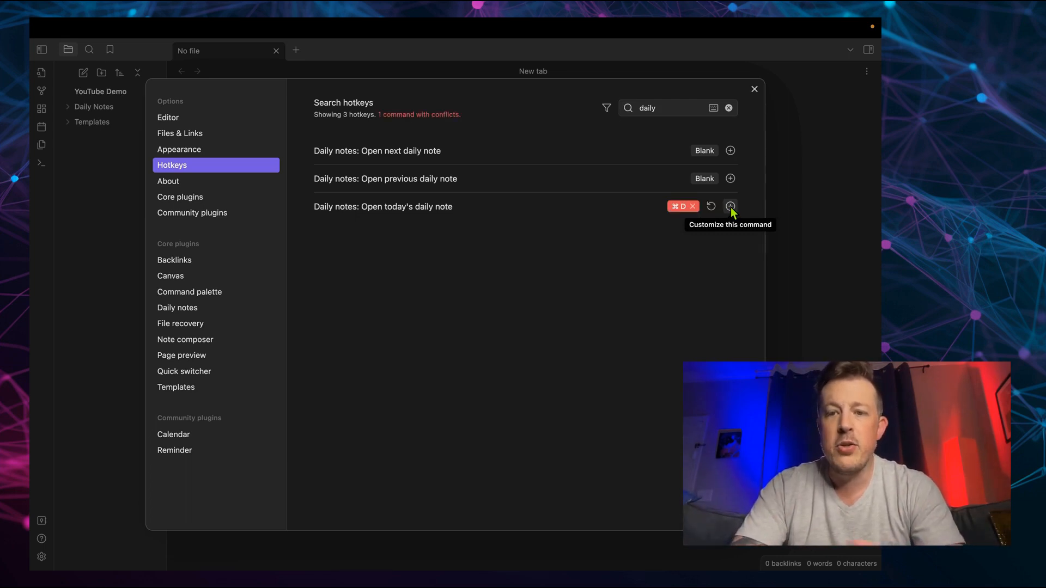
mouse_move(411, 125)
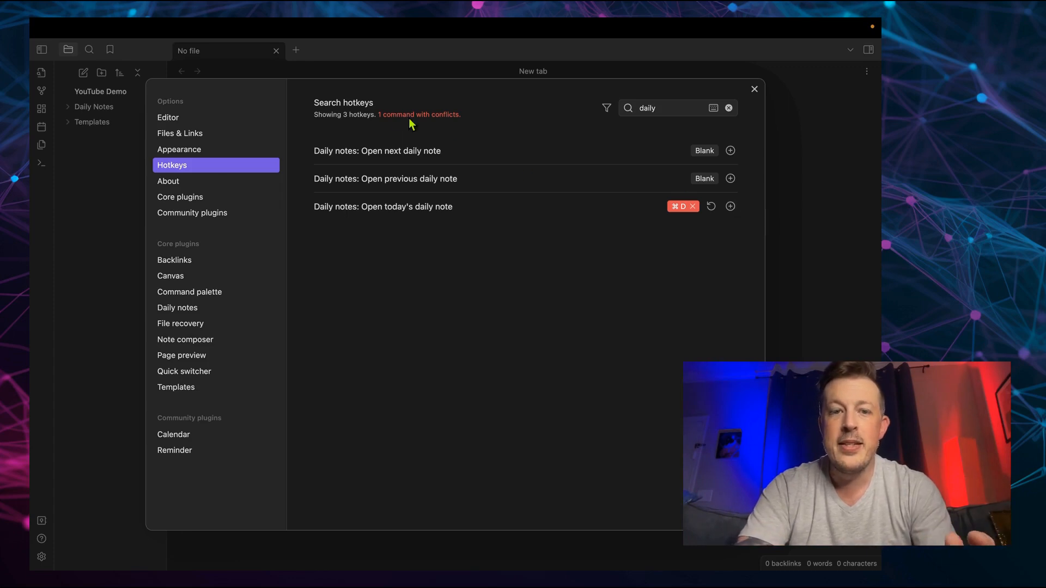
mouse_move(445, 122)
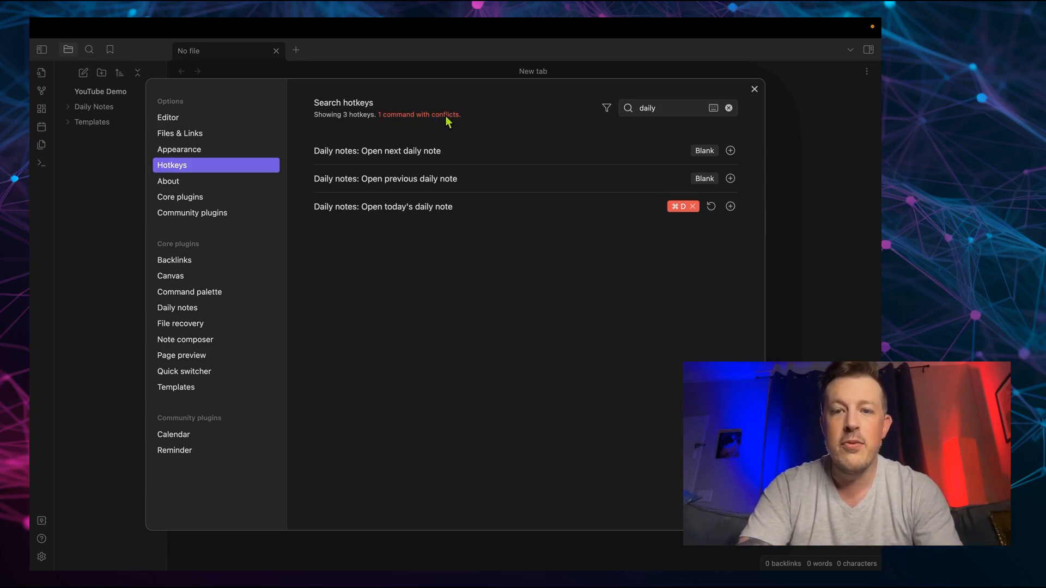
Remove the Cmd+D hotkey from Delete paragraph so only today's daily note uses it
left_click(729, 107)
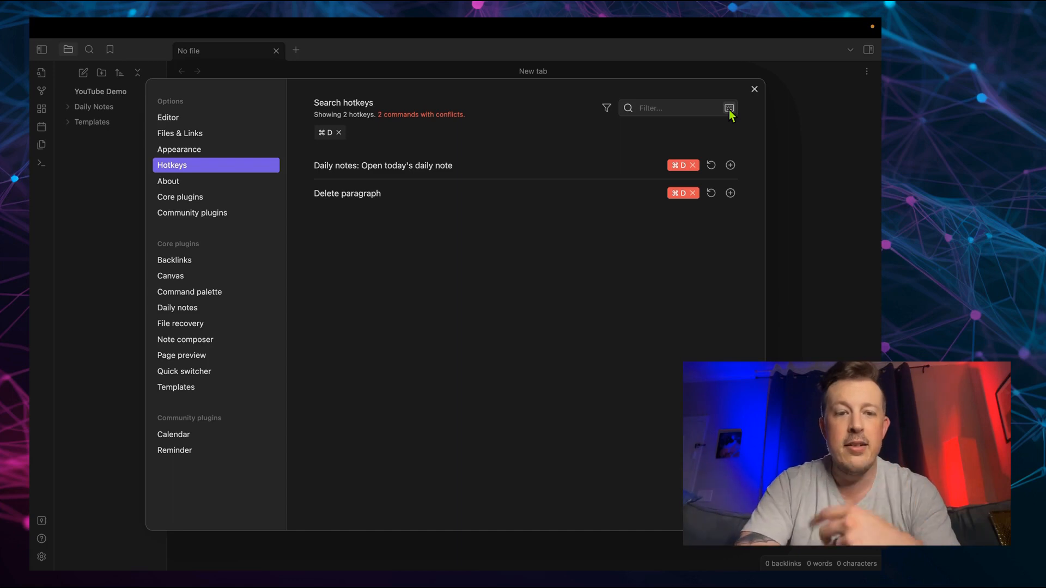
mouse_move(513, 173)
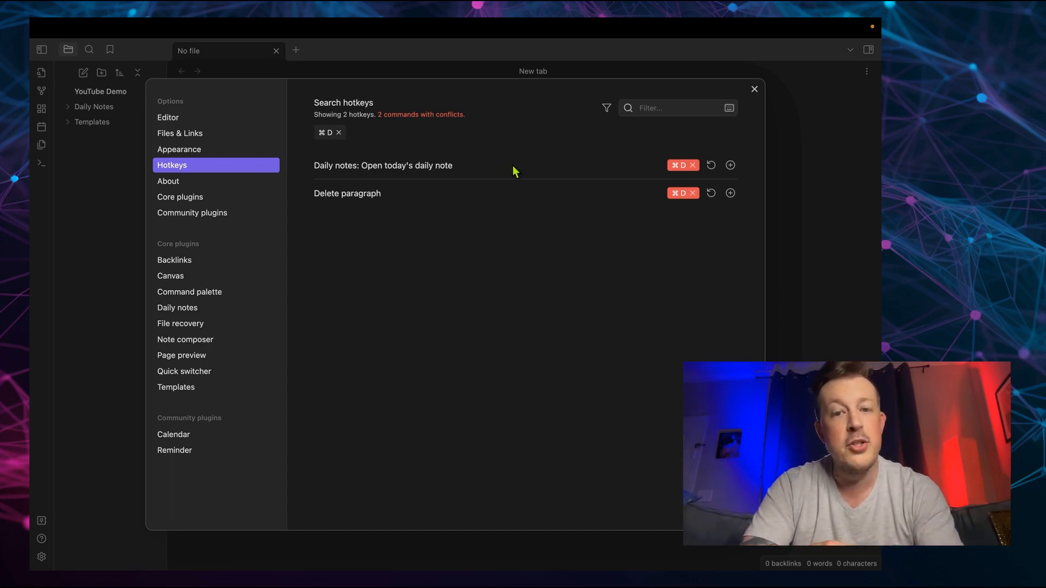
mouse_move(677, 165)
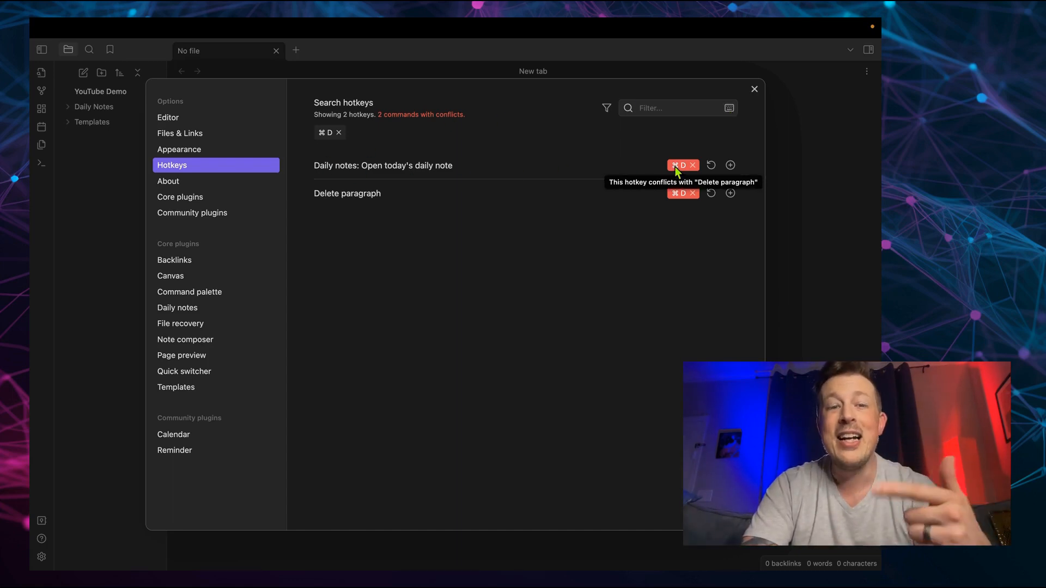
mouse_move(650, 201)
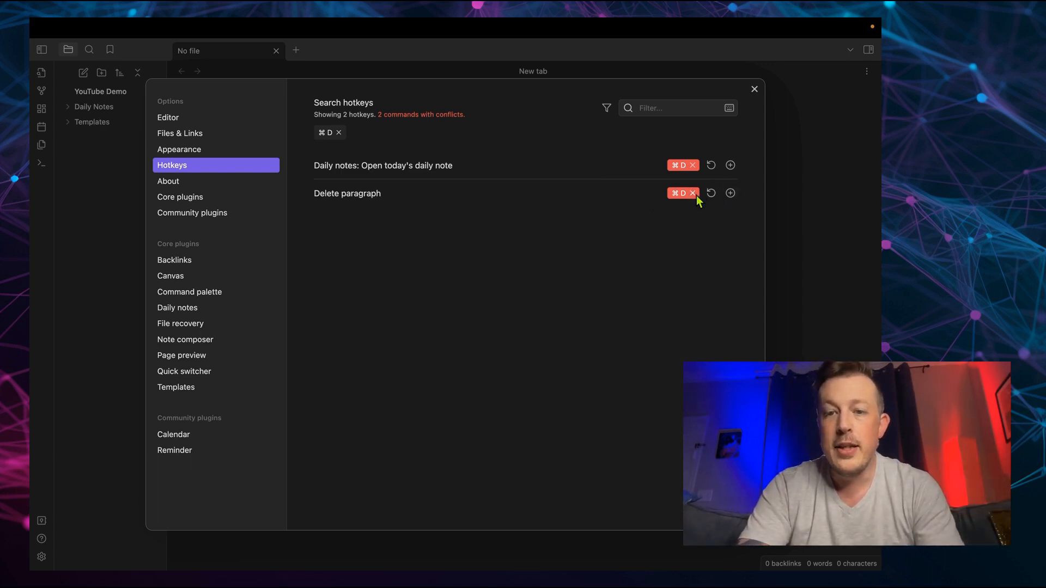
left_click(693, 194)
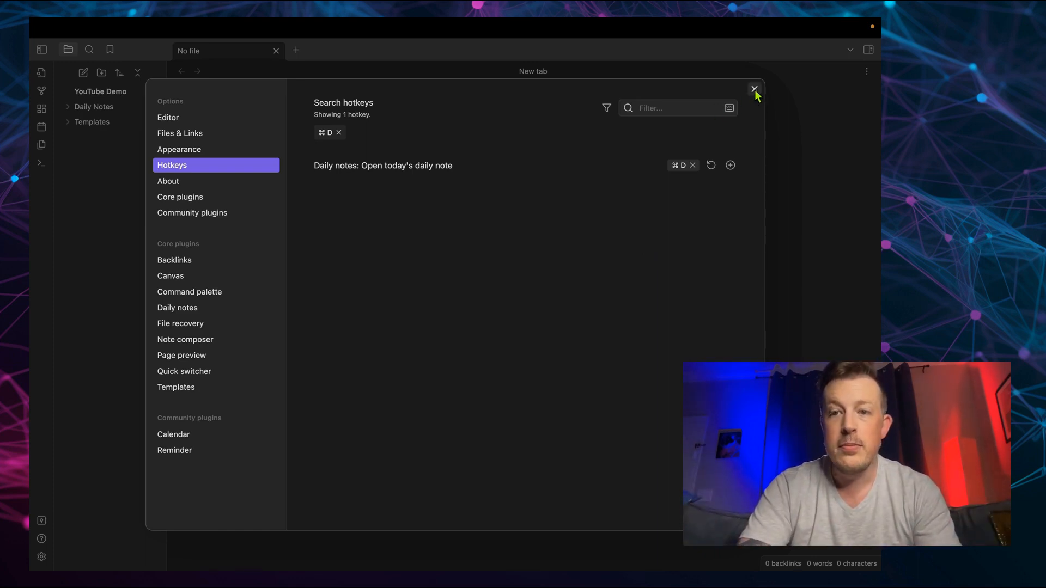
Close Settings and open today's daily note 2023-08-11 from the template
left_click(754, 89)
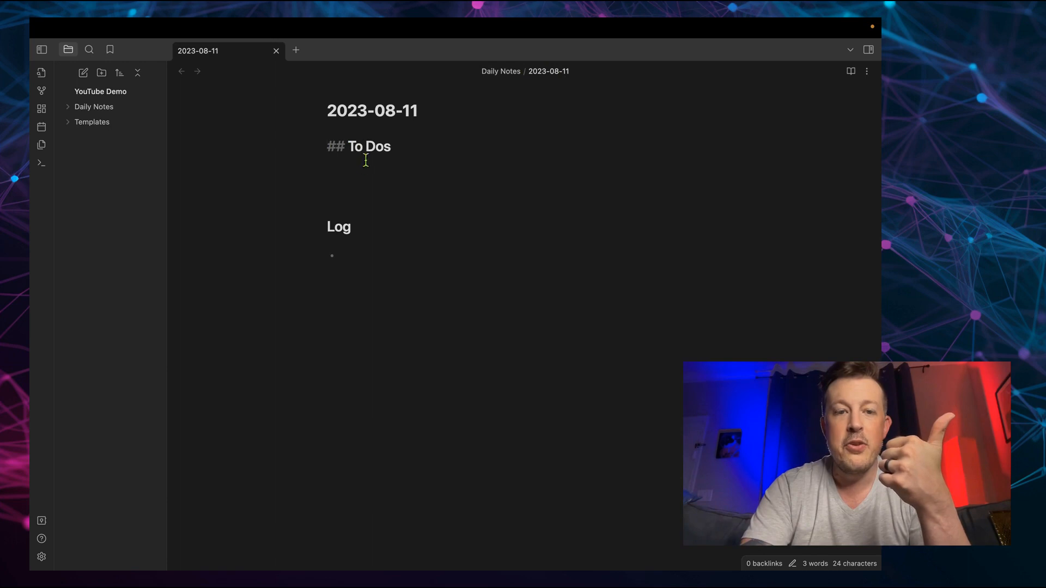
left_click(332, 256)
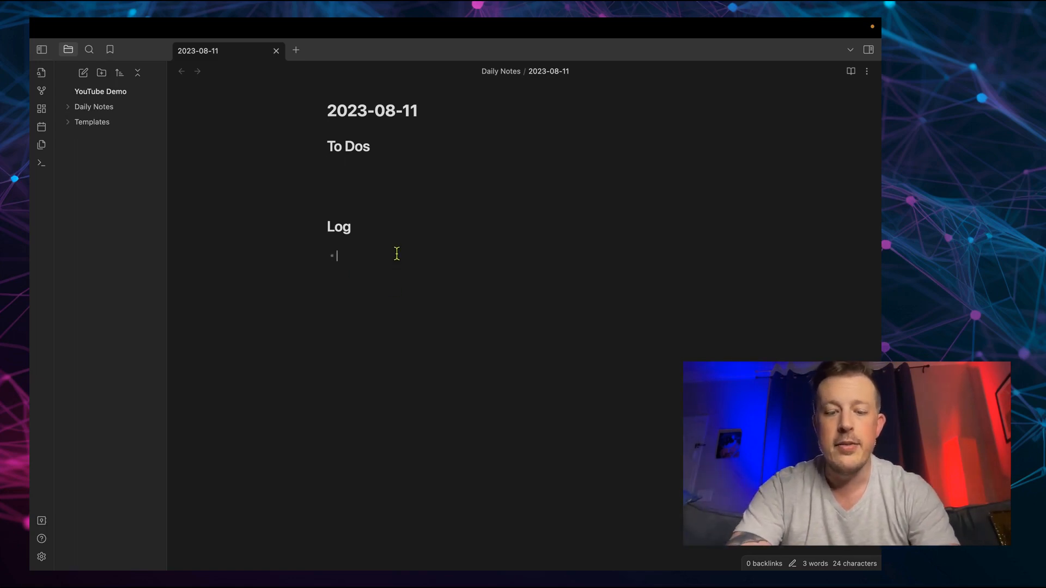
Log 'Had a [[Meeting with Ben]]' as a wiki link under Log
type("Had a")
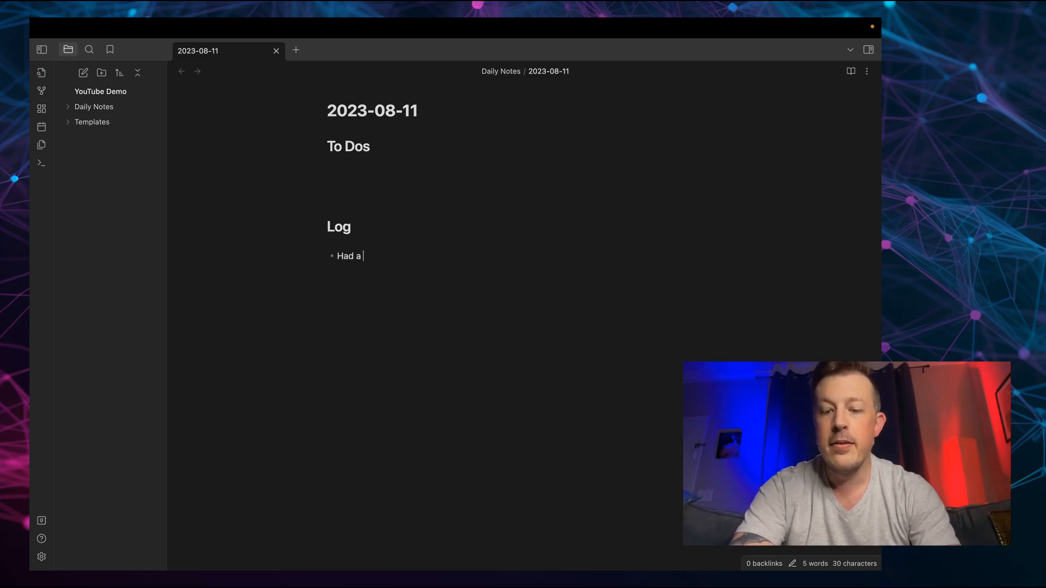
type("[[Meeting w")
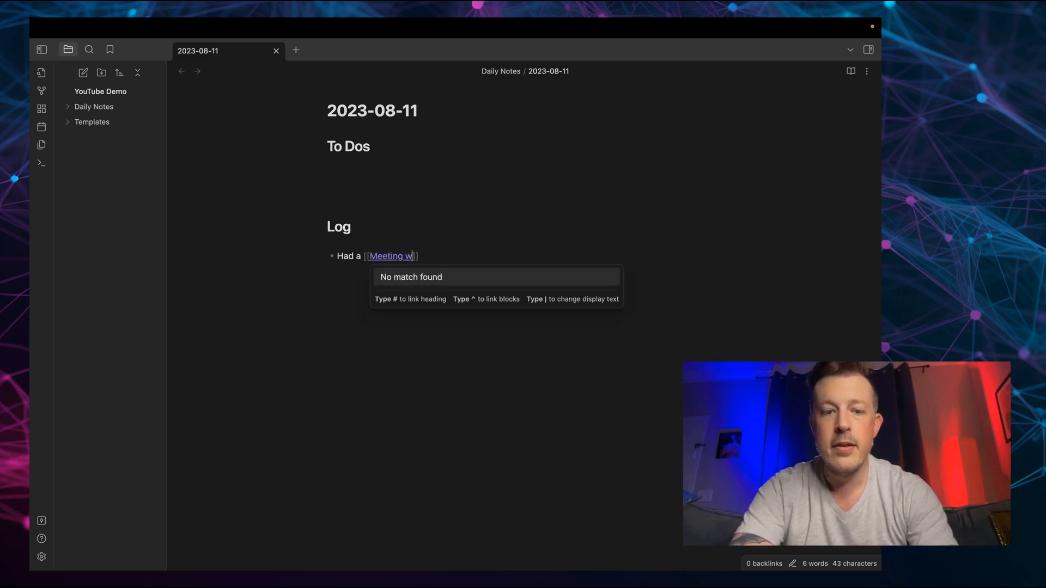
type("ith Ben")
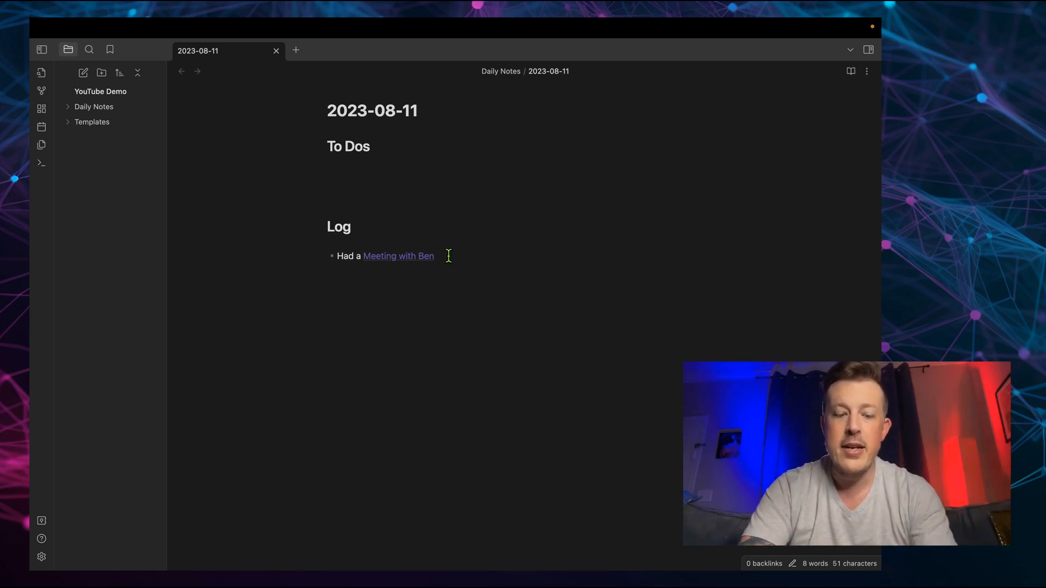
Create the Meeting with Ben note reading 'It was great. We went over a lot of stuff.'
left_click(399, 255)
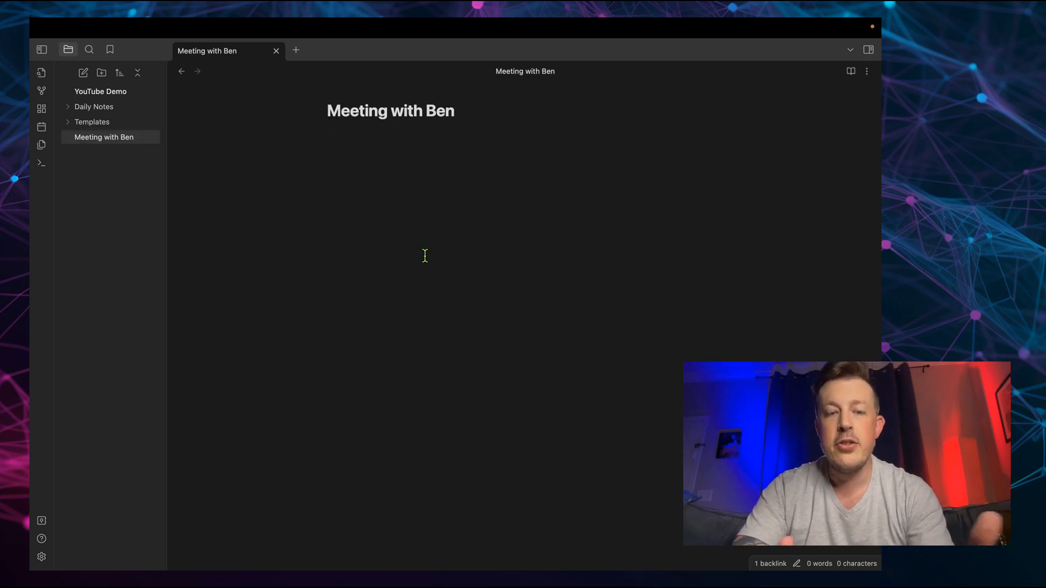
type("It was great. We")
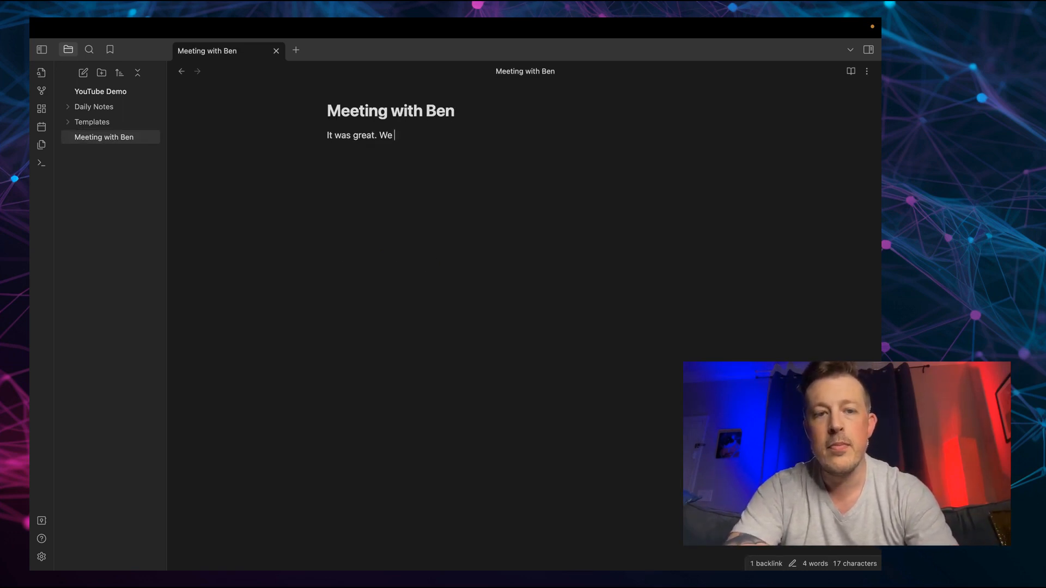
type("went over a lot o")
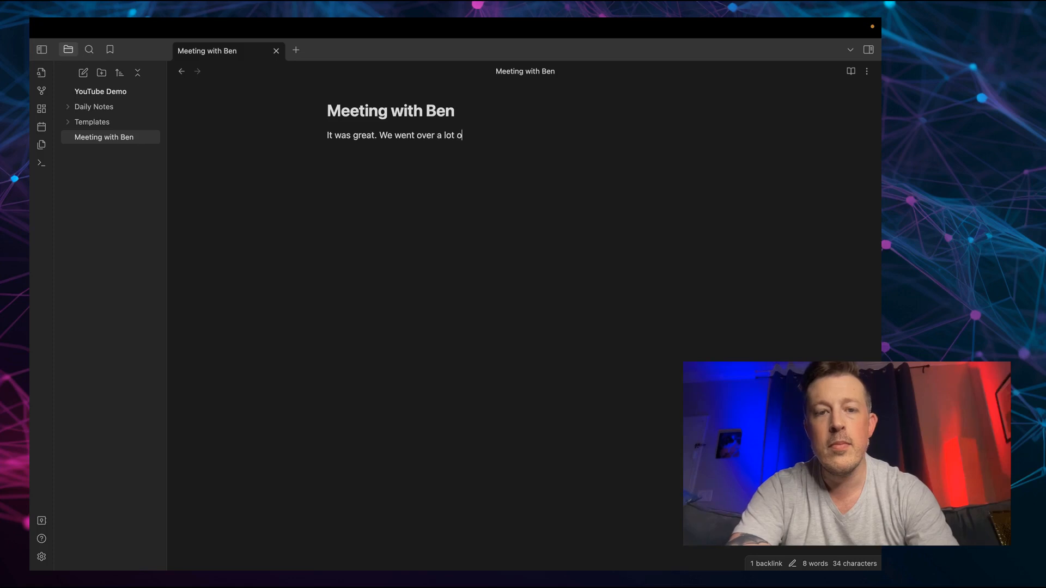
type("f stuff.")
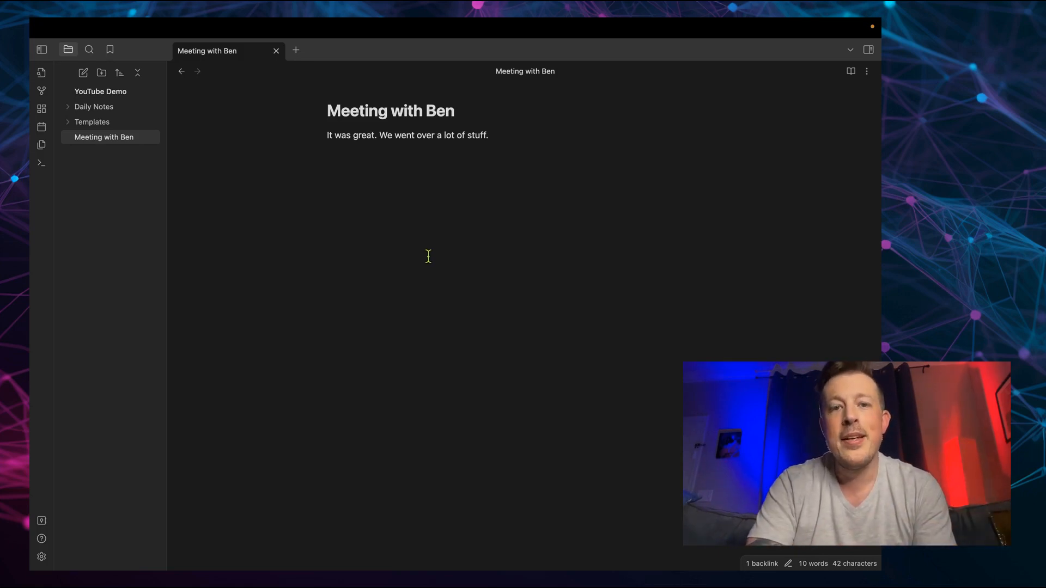
Show the sidebar Calendar, check Backlinks for the daily note mention, then return to Calendar
left_click(869, 49)
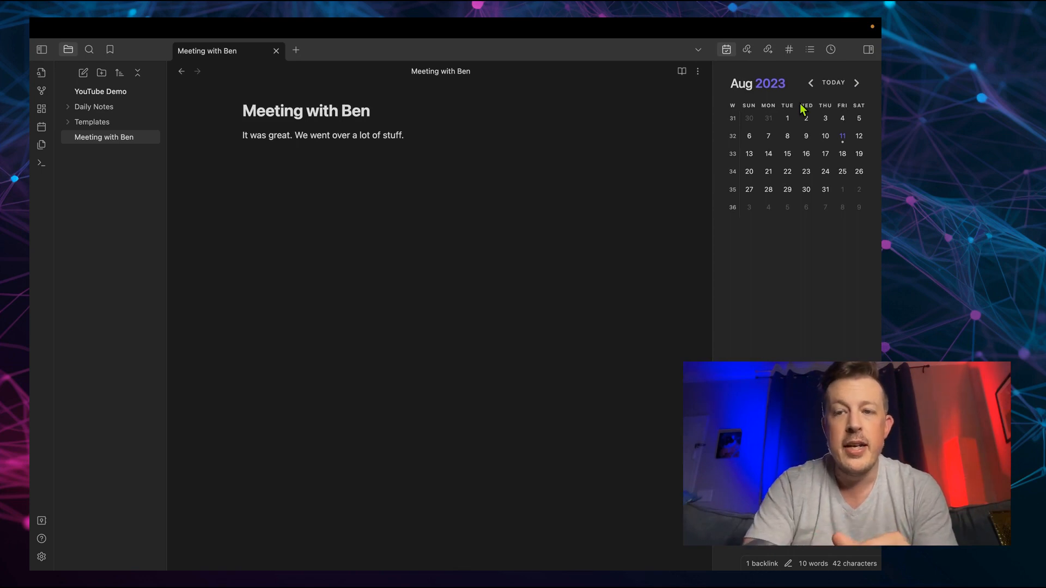
mouse_move(842, 136)
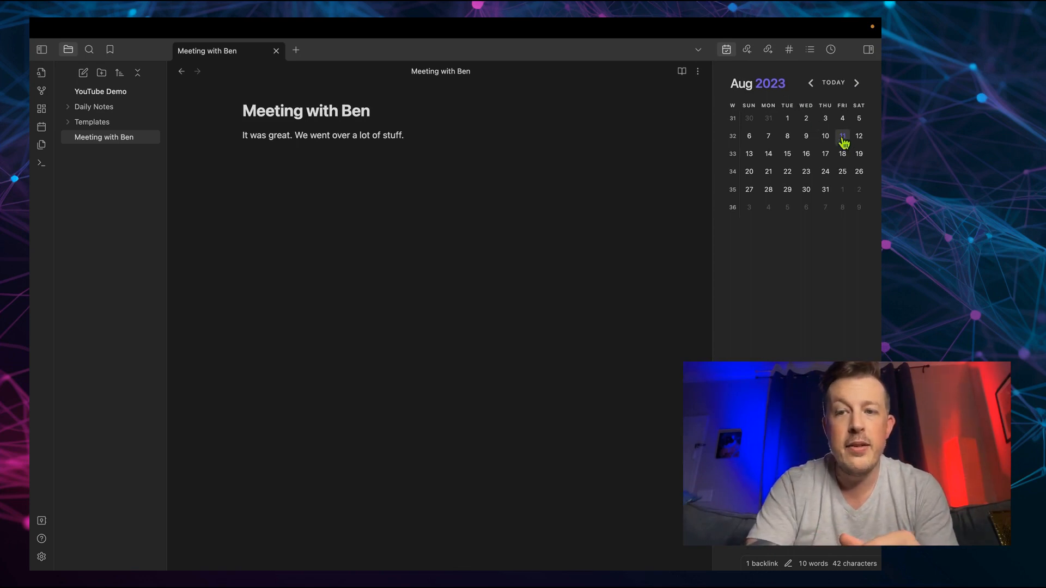
left_click(746, 49)
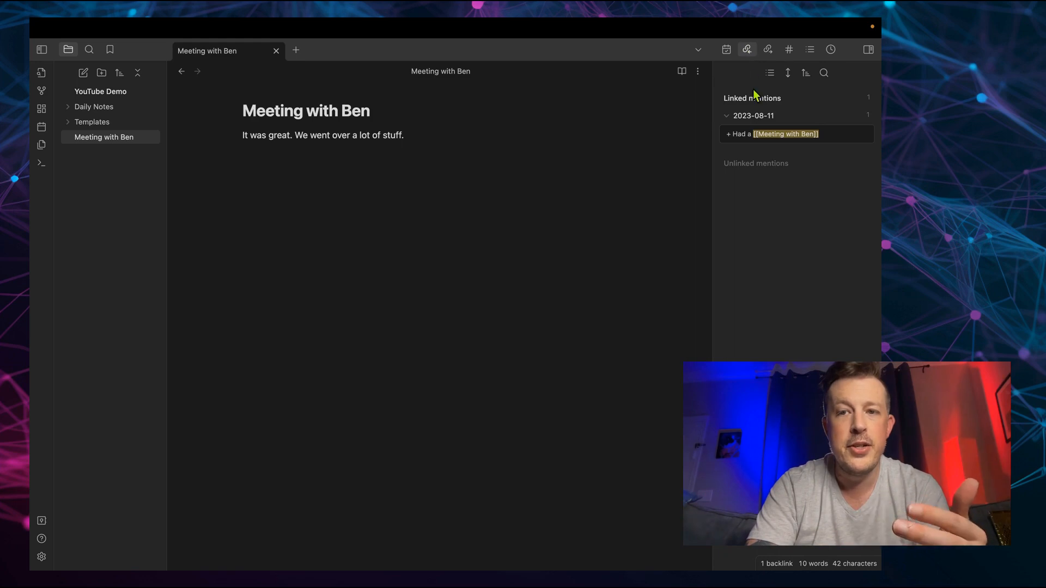
mouse_move(753, 64)
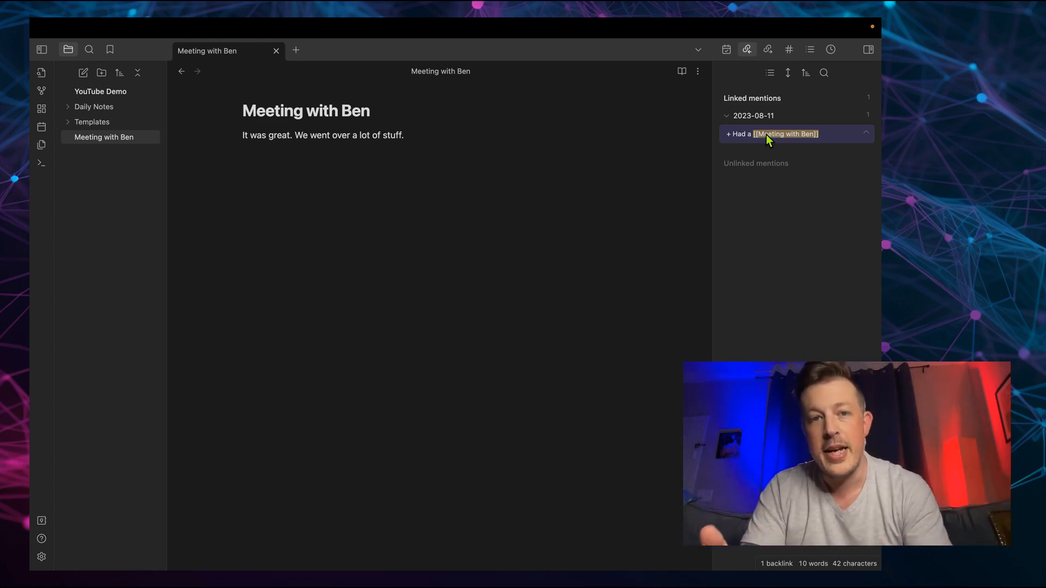
left_click(727, 49)
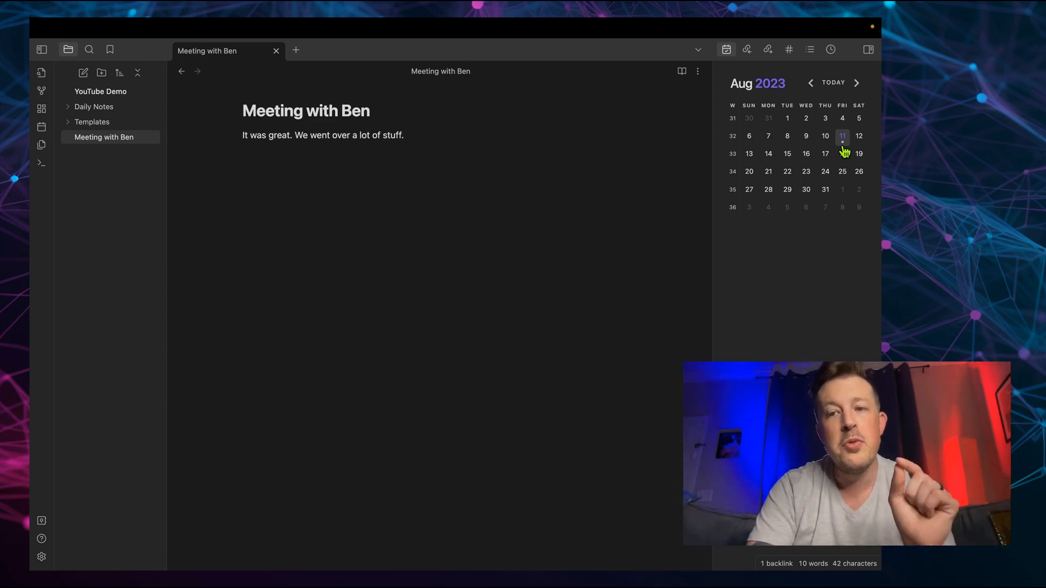
left_click(842, 136)
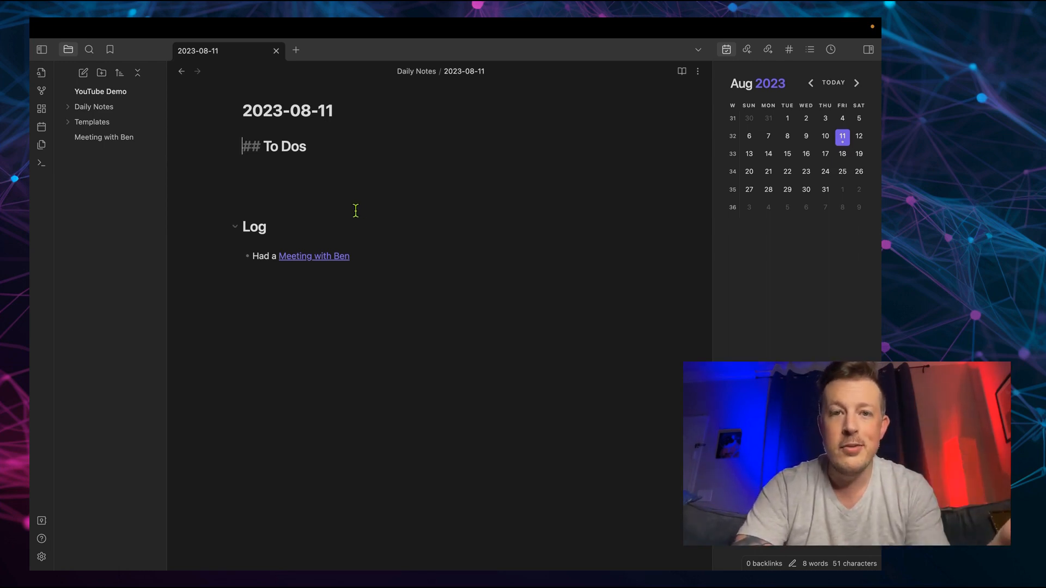
left_click(859, 136)
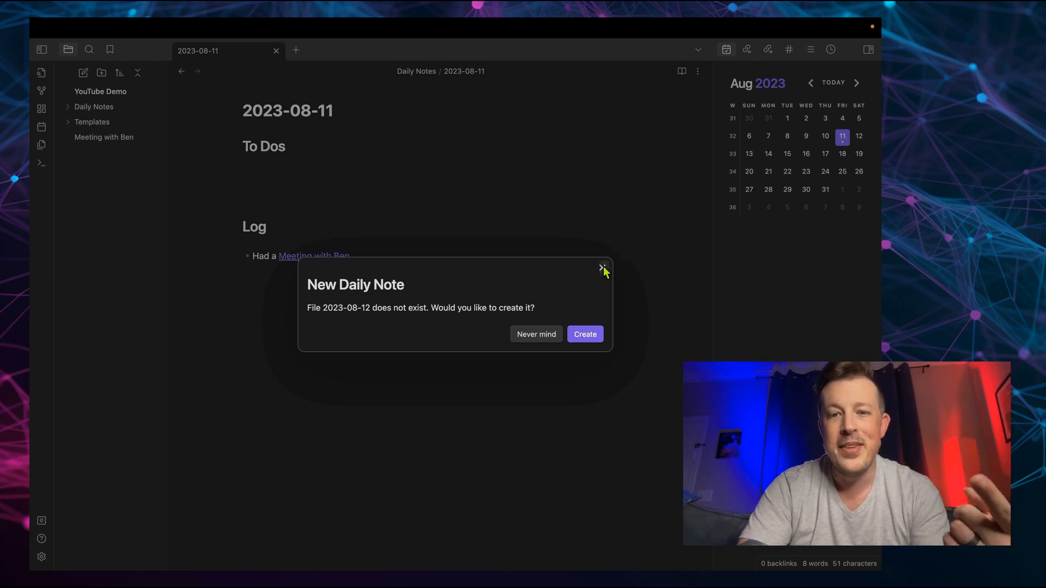
left_click(603, 267)
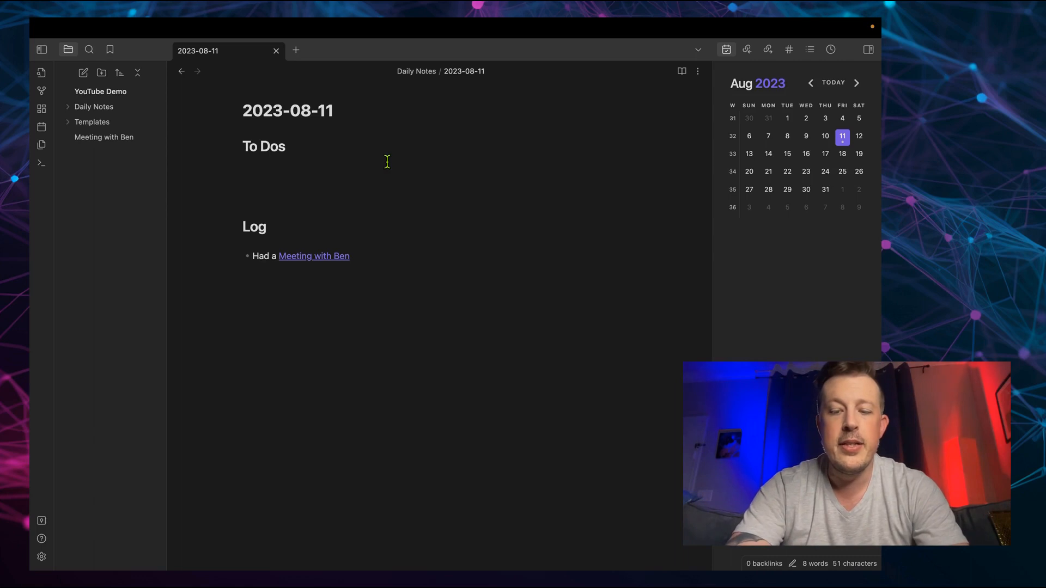
Add an unchecked '[] Go check the mail (@)' to-do under To Dos
type("[]")
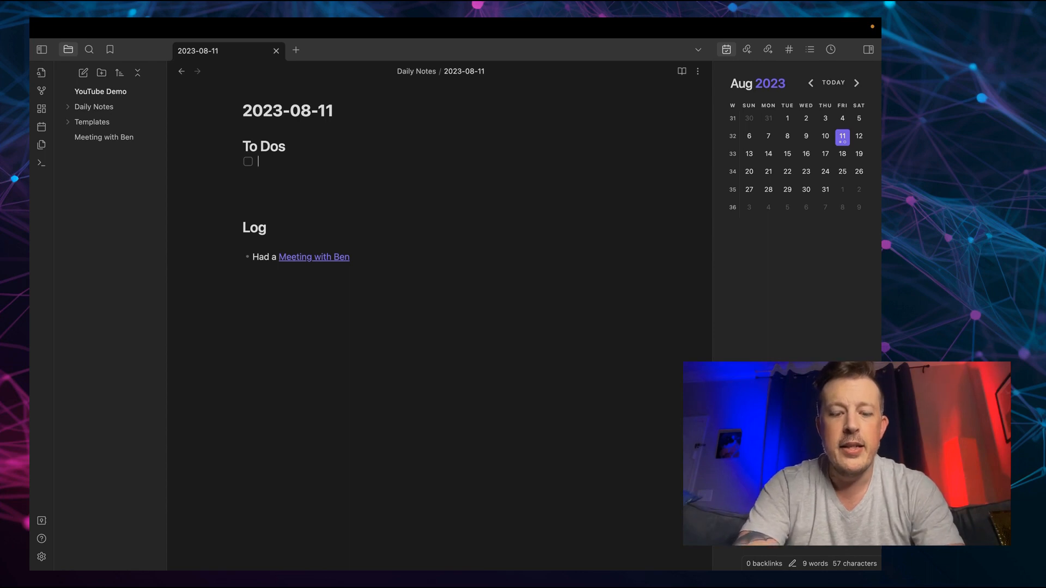
type("G")
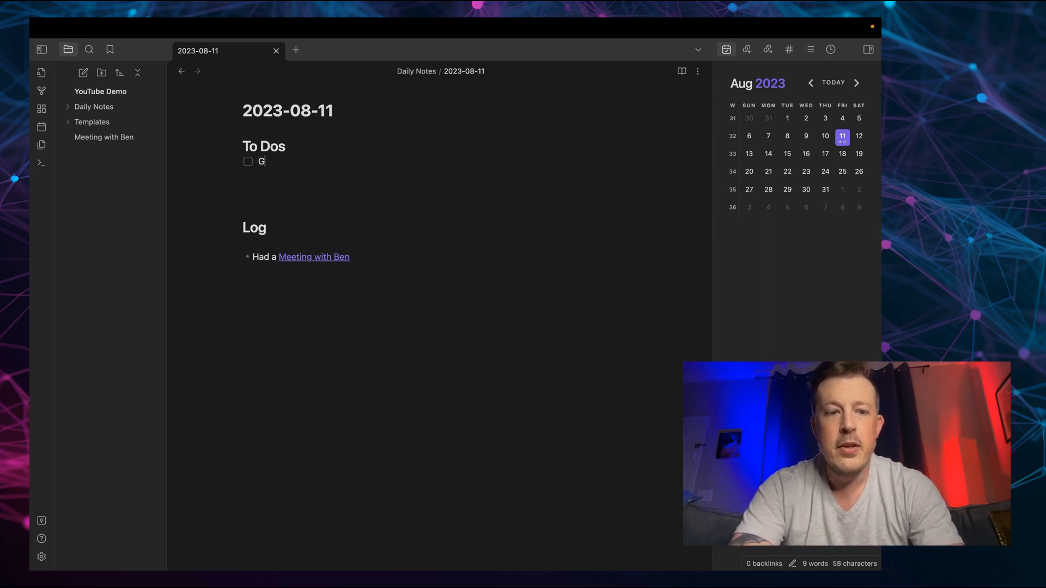
type("o check the")
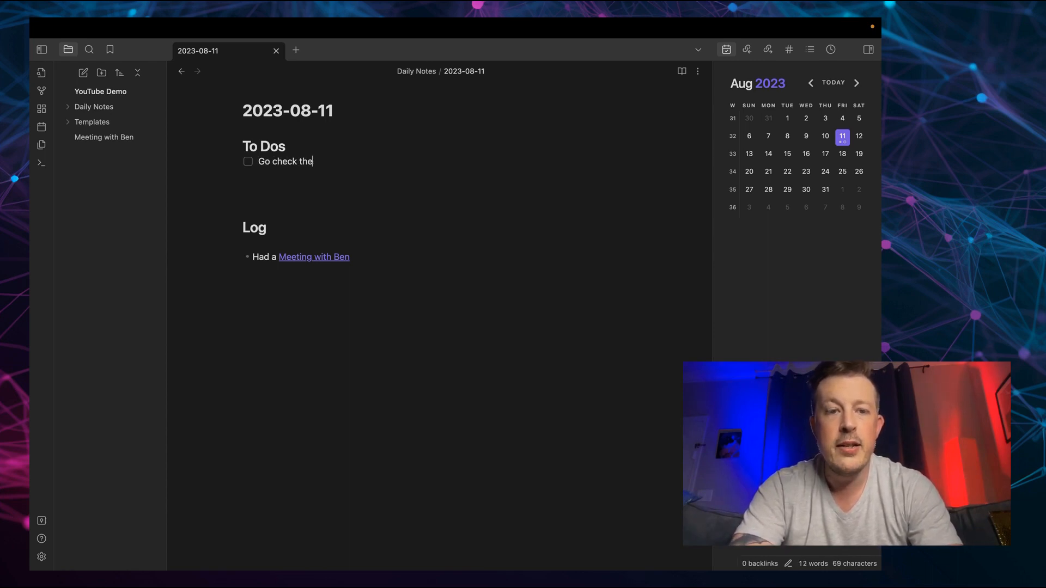
type("mail")
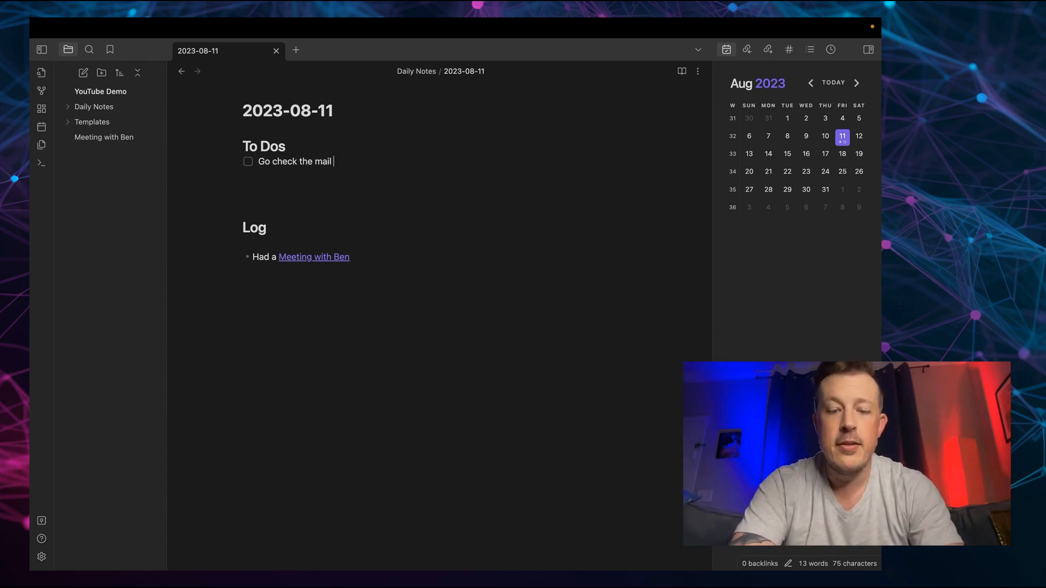
type("(@)")
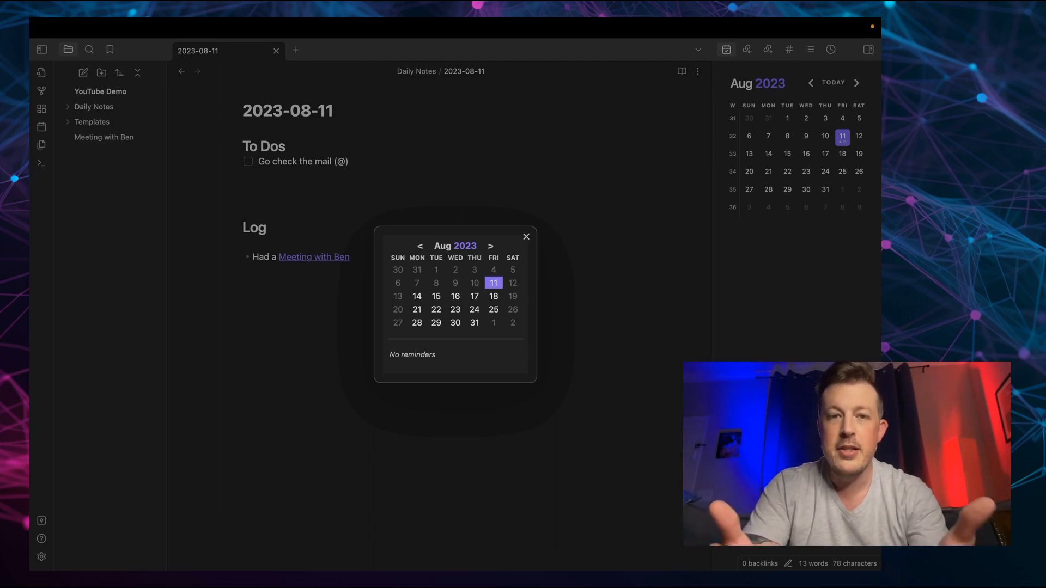
mouse_move(438, 205)
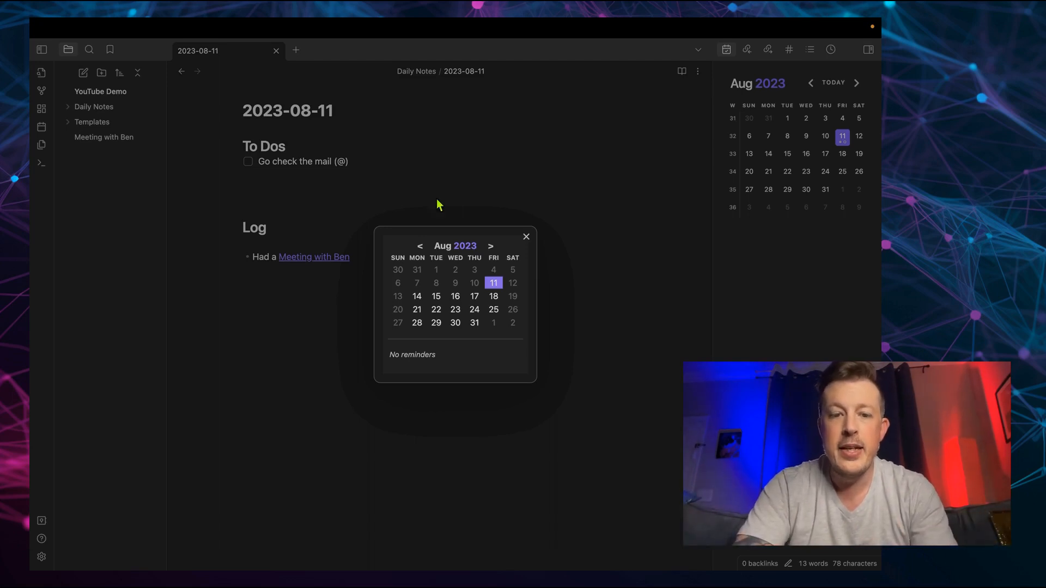
mouse_move(437, 299)
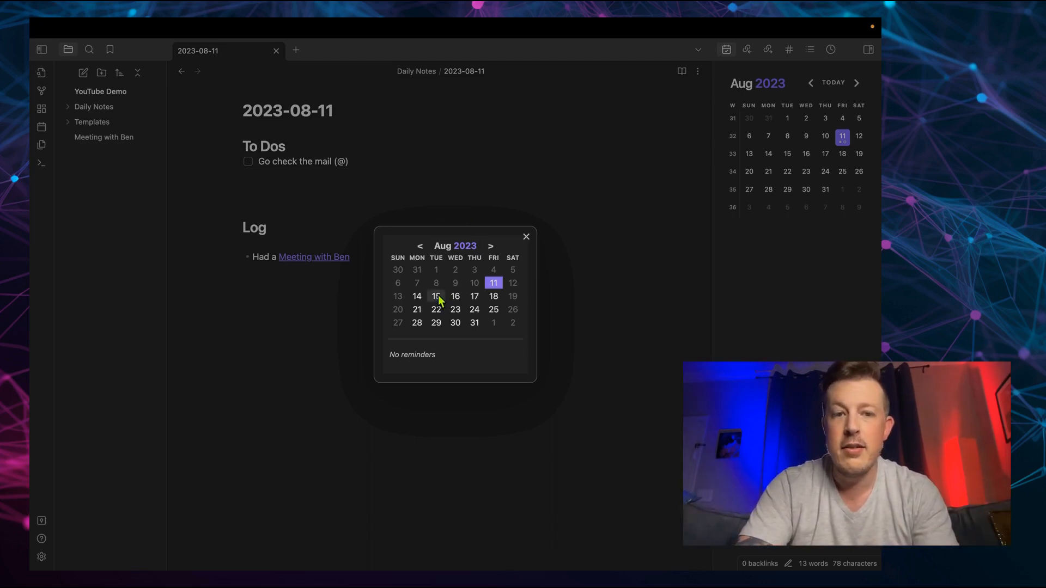
Set the to-do's reminder to 2023-08-15 at 13:17
left_click(436, 296)
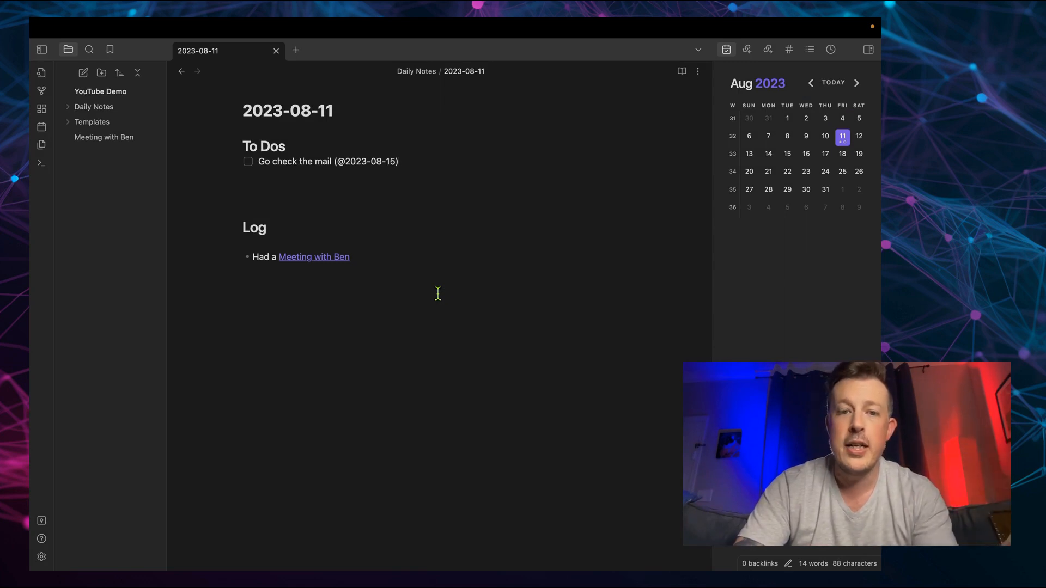
type("1")
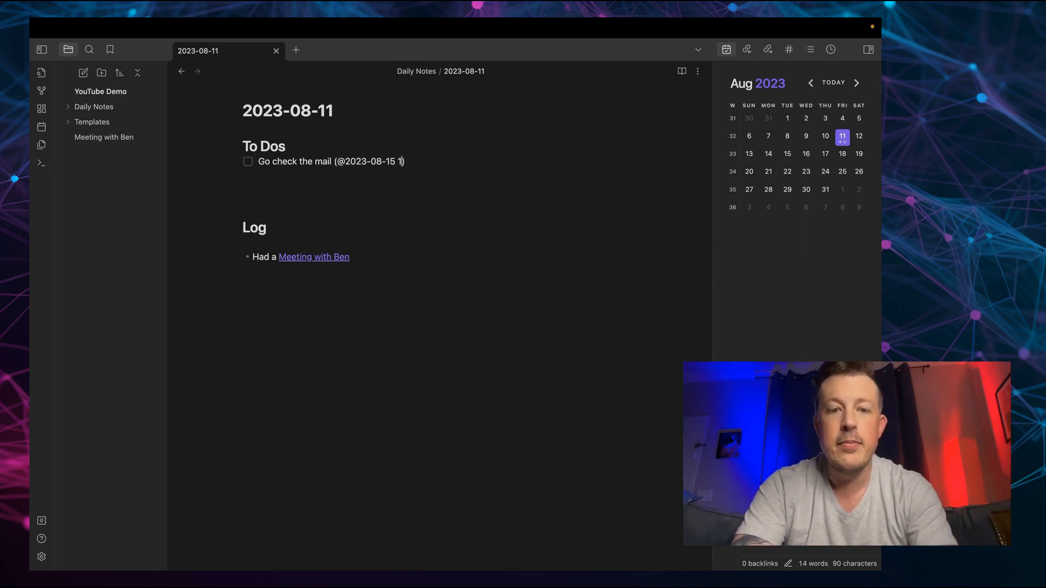
type("3:17")
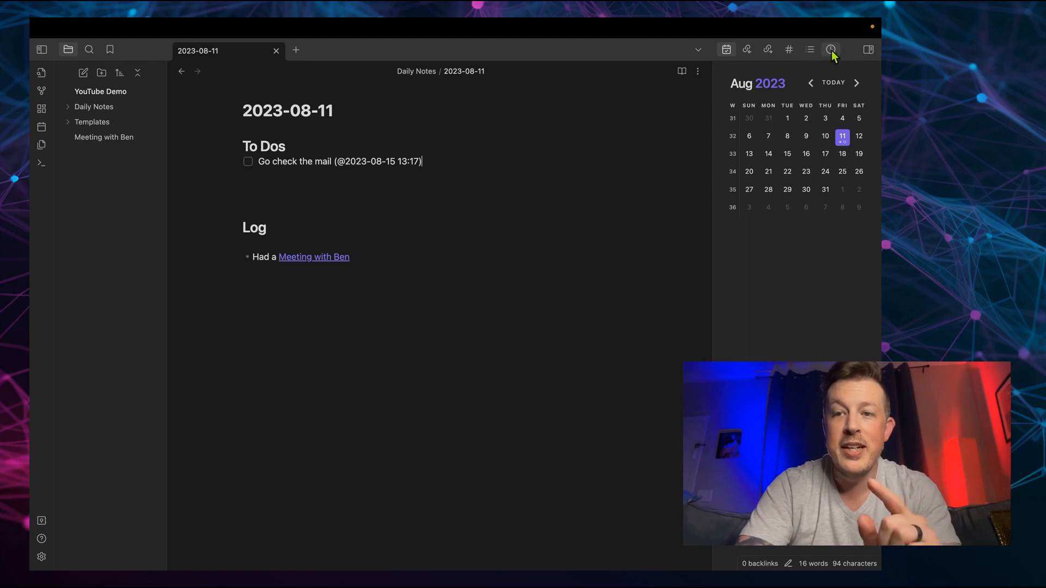
mouse_move(831, 49)
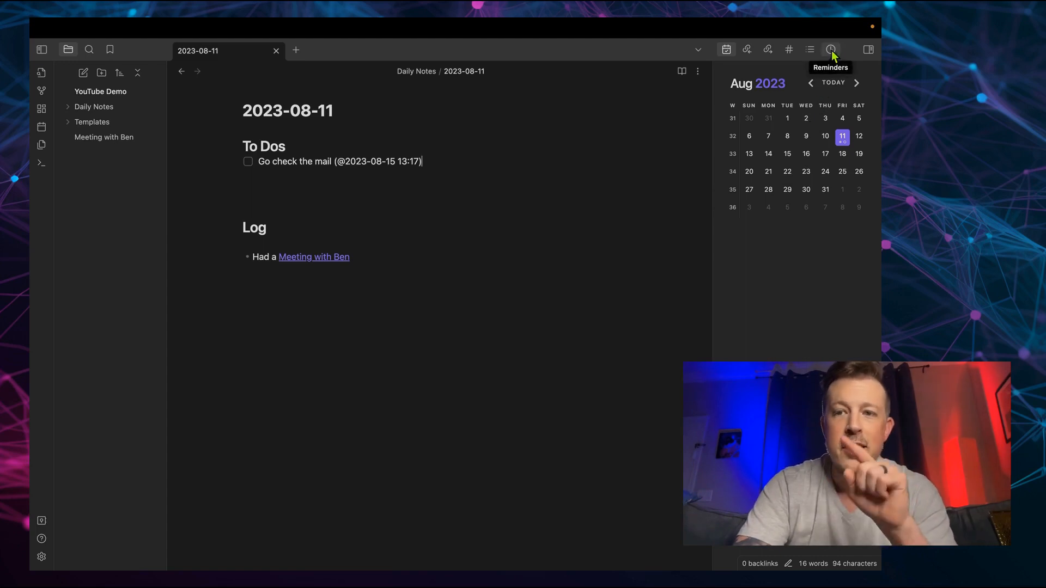
Show the reminders list with 'Go check the mail' at 13:17 under 8/15 and jump to its daily-note to-do
left_click(830, 49)
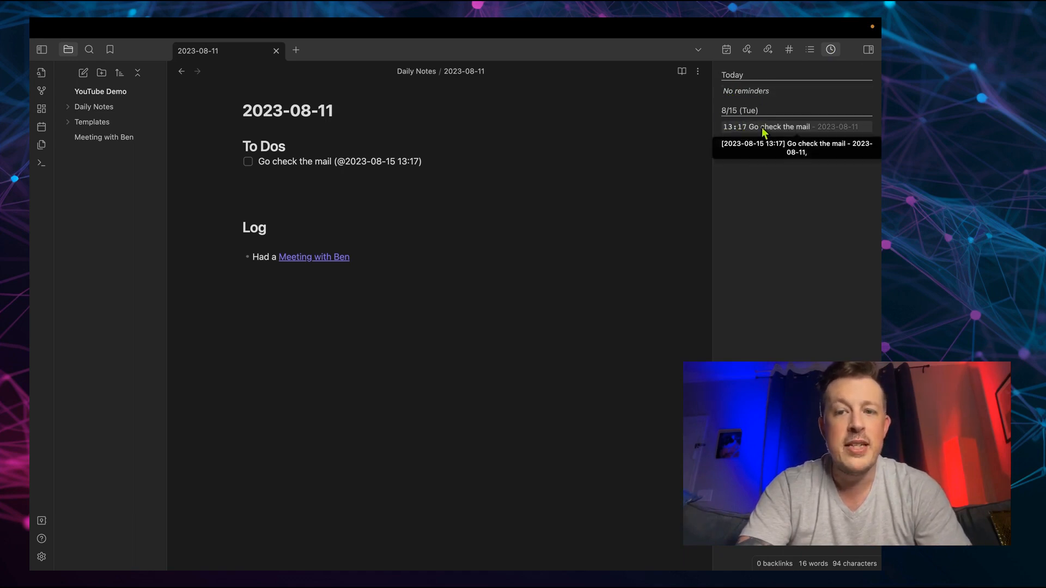
mouse_move(803, 130)
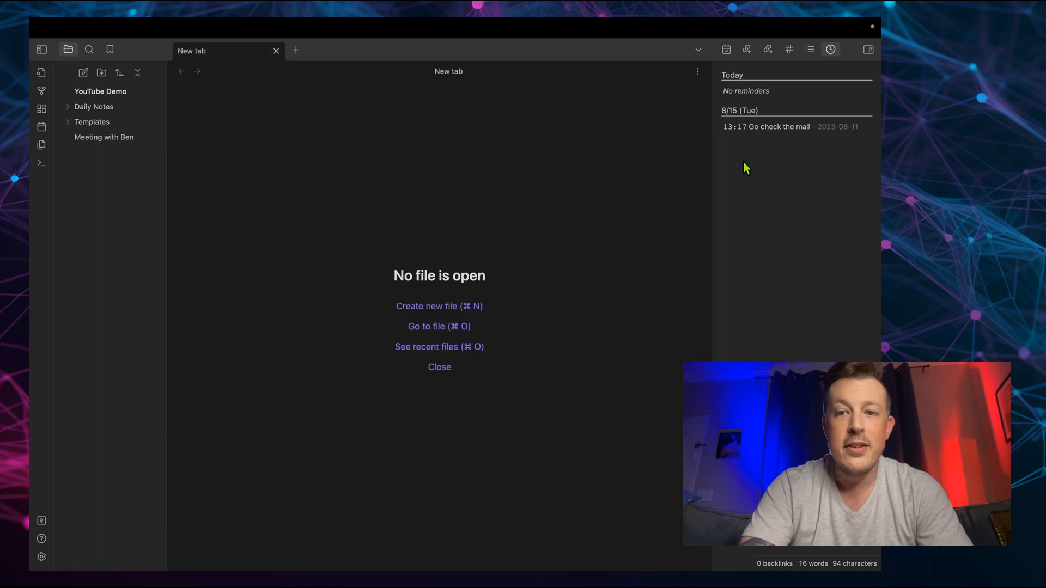
left_click(766, 126)
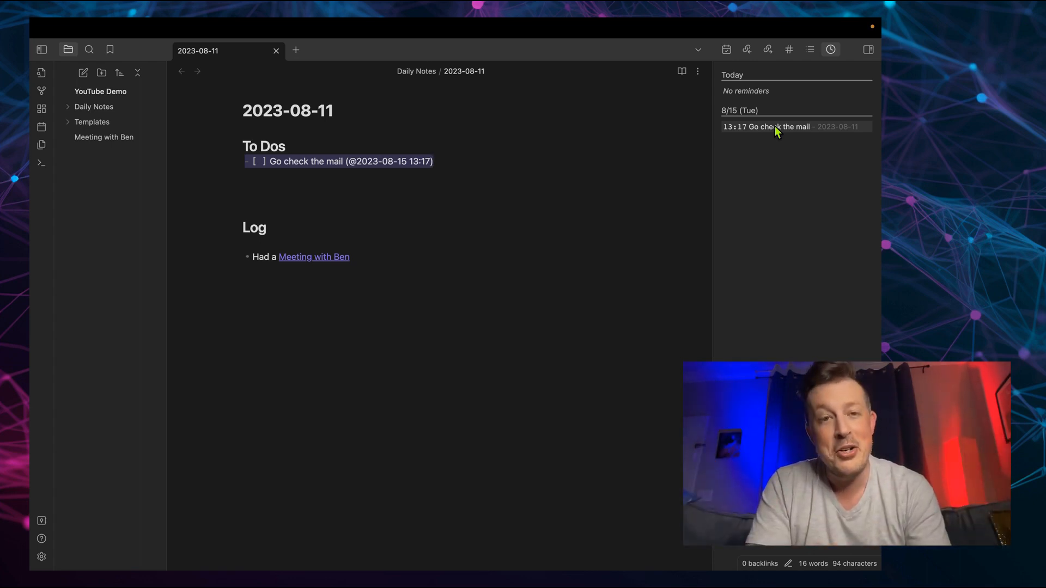
left_click(433, 162)
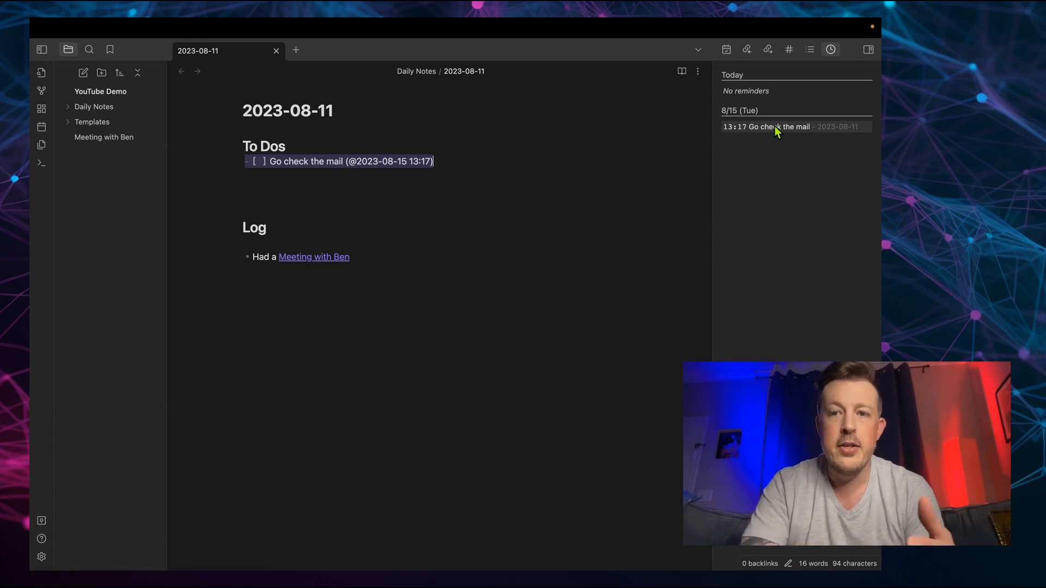
Cycle the side panel through Calendar, Reminders and Backlinks to the daily note's outgoing links
left_click(726, 49)
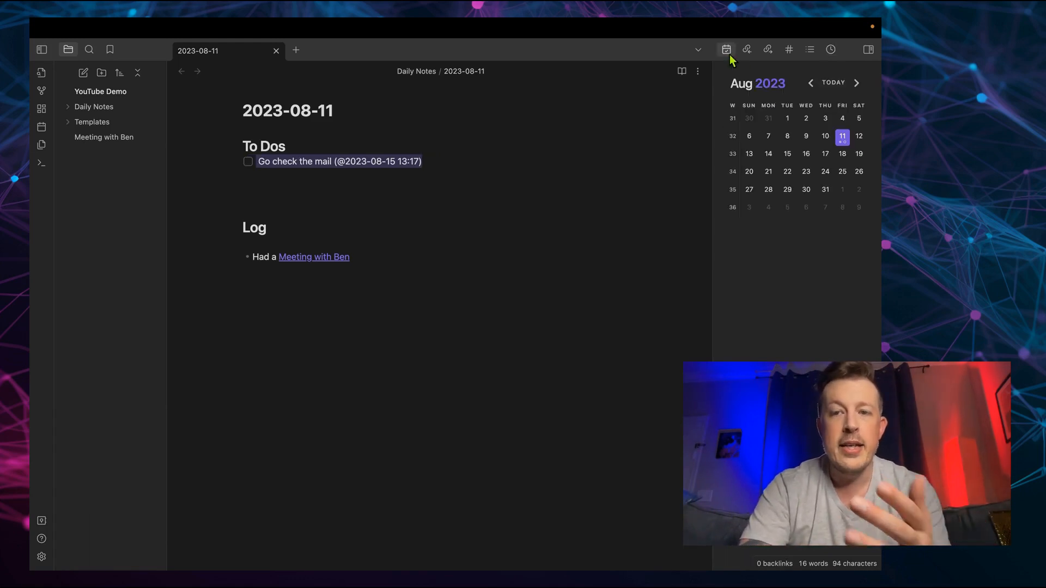
mouse_move(820, 51)
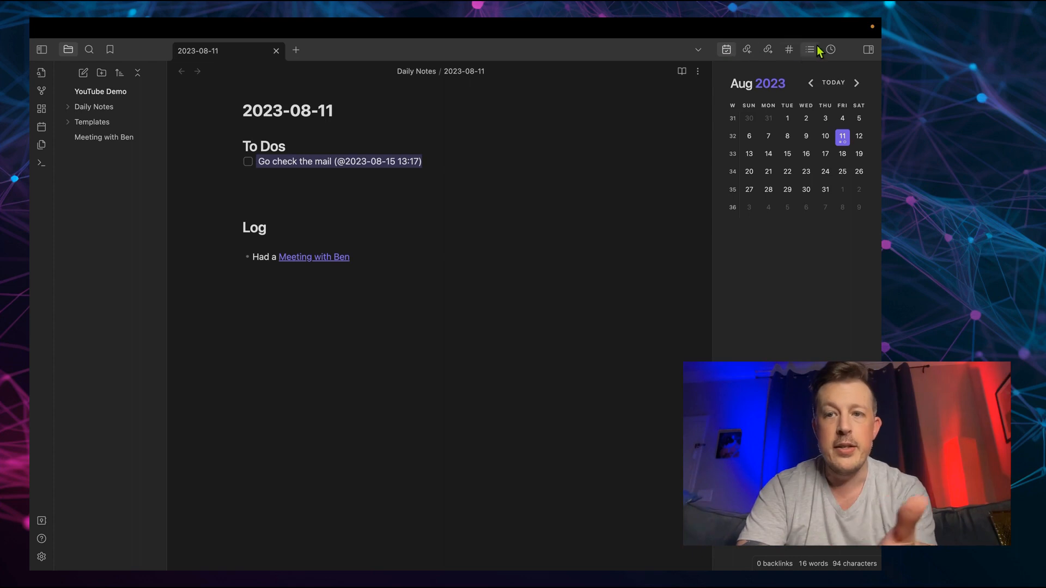
left_click(830, 49)
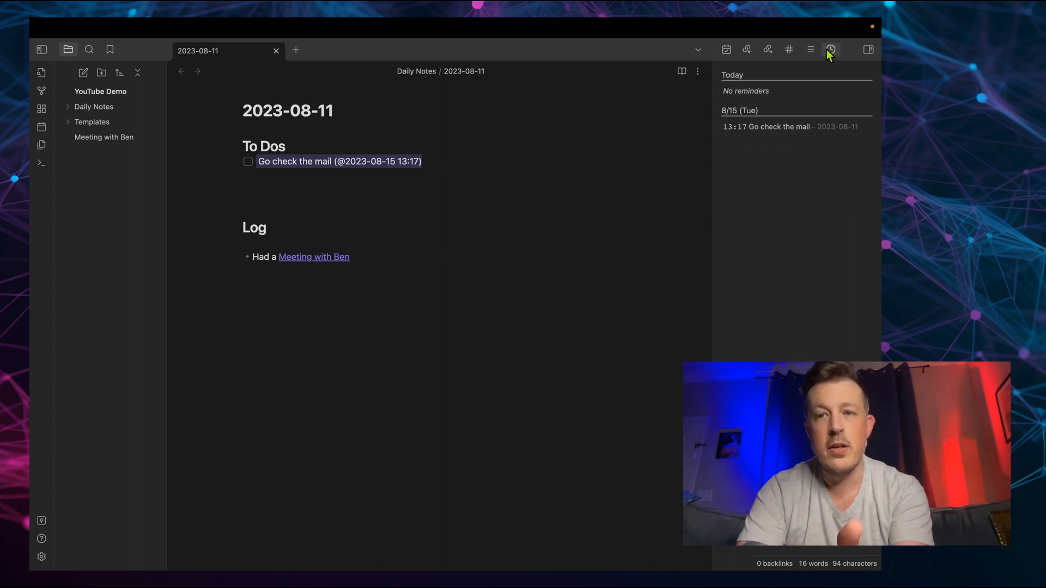
left_click(746, 49)
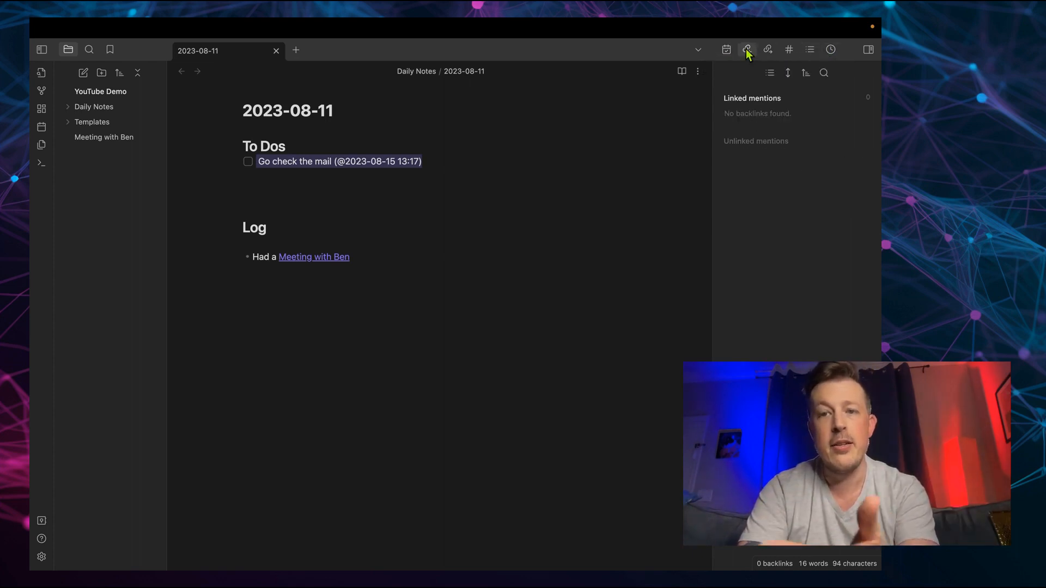
left_click(767, 49)
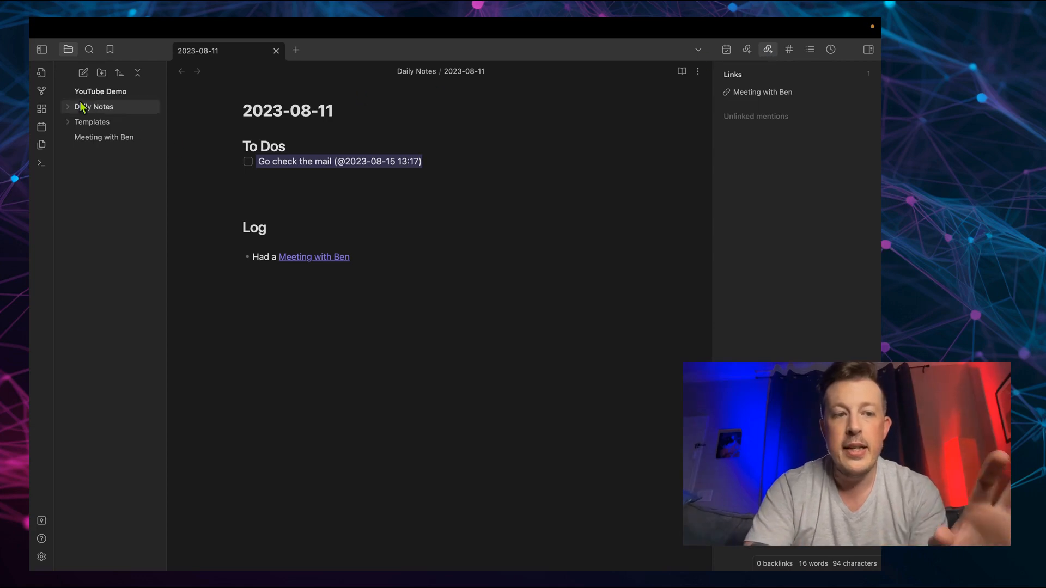
mouse_move(93, 107)
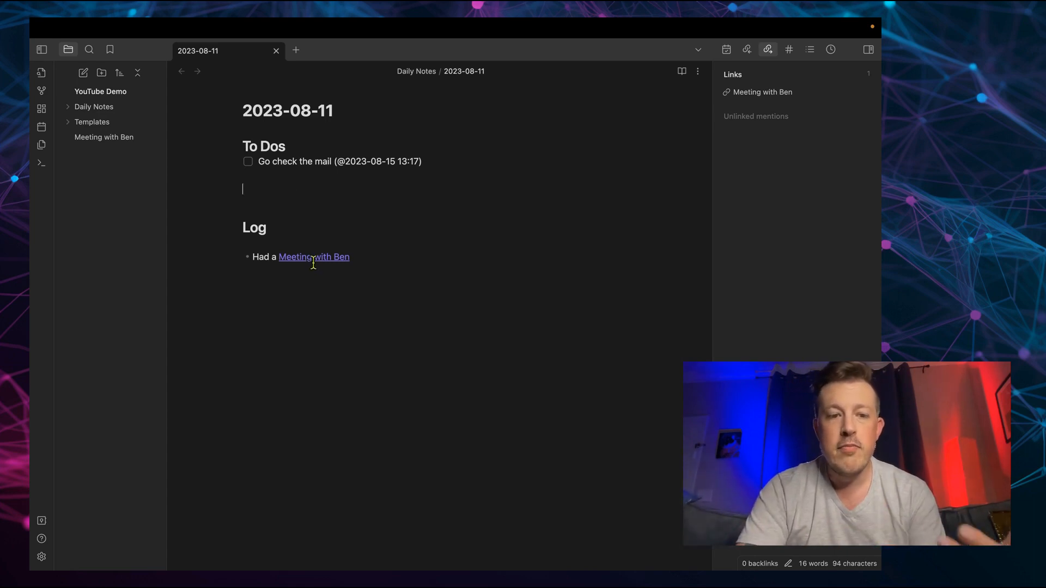
Follow the Log's link to reopen the 'Meeting with Ben' note
left_click(313, 257)
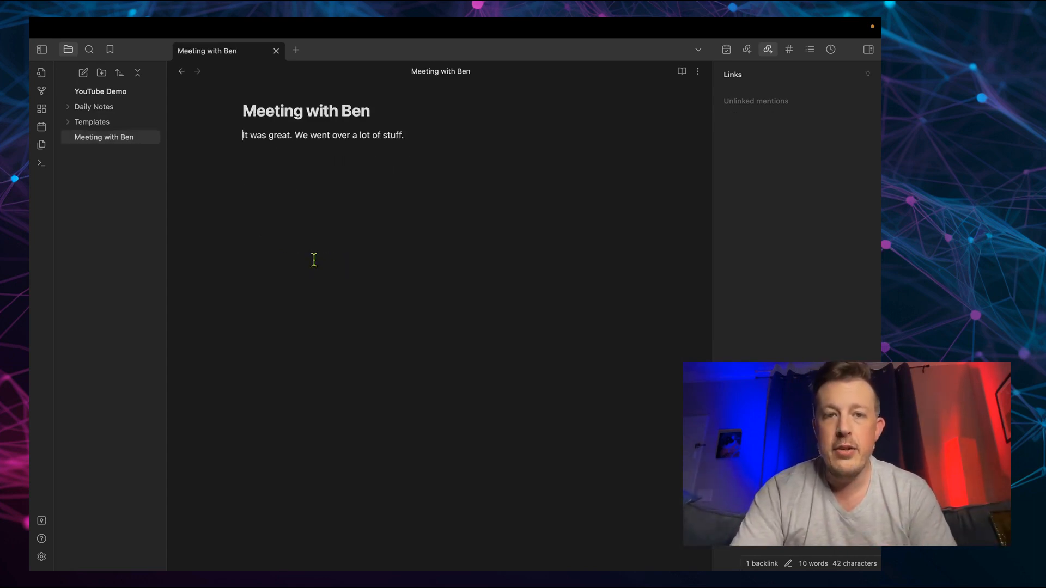